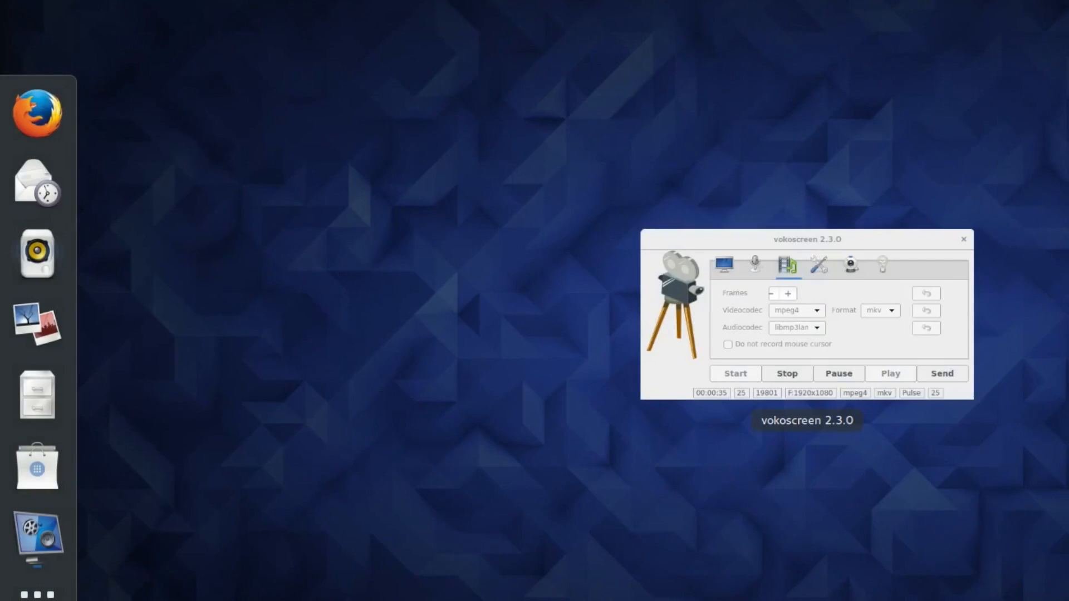
Step: Hide the vokoscreen recorder window so the empty desktop shows while recording continues
click(962, 240)
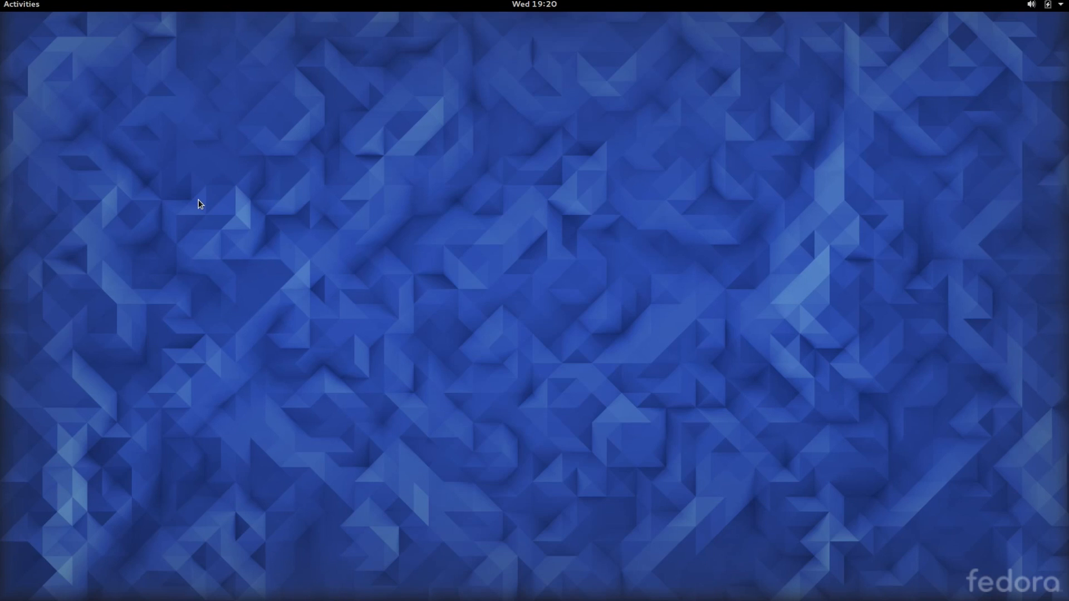
Step: Clear the crash and security notifications from the message tray, leaving only the all-day event
click(534, 5)
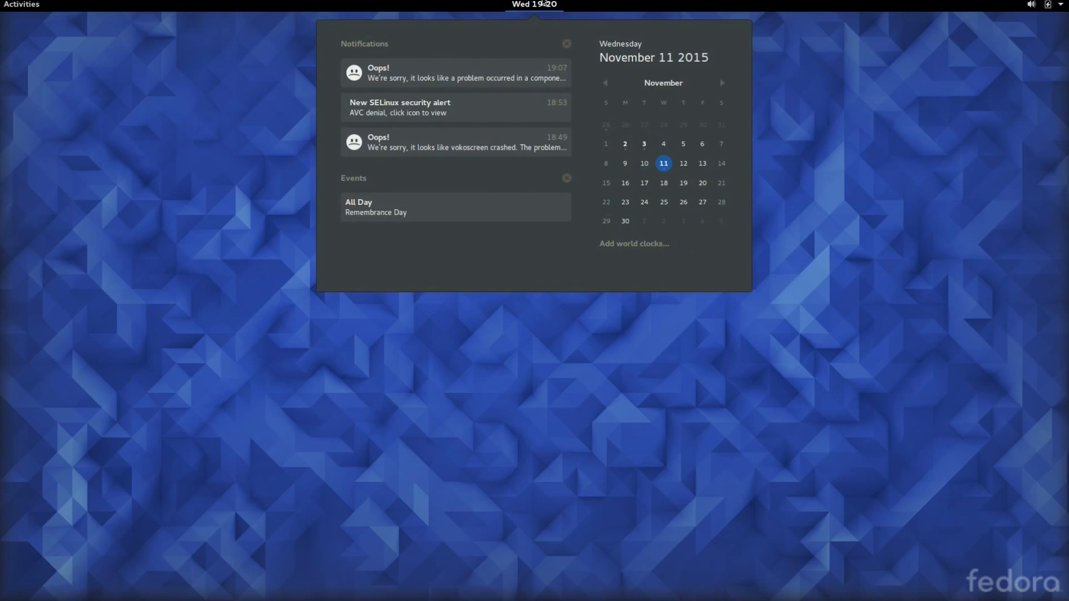
click(1046, 4)
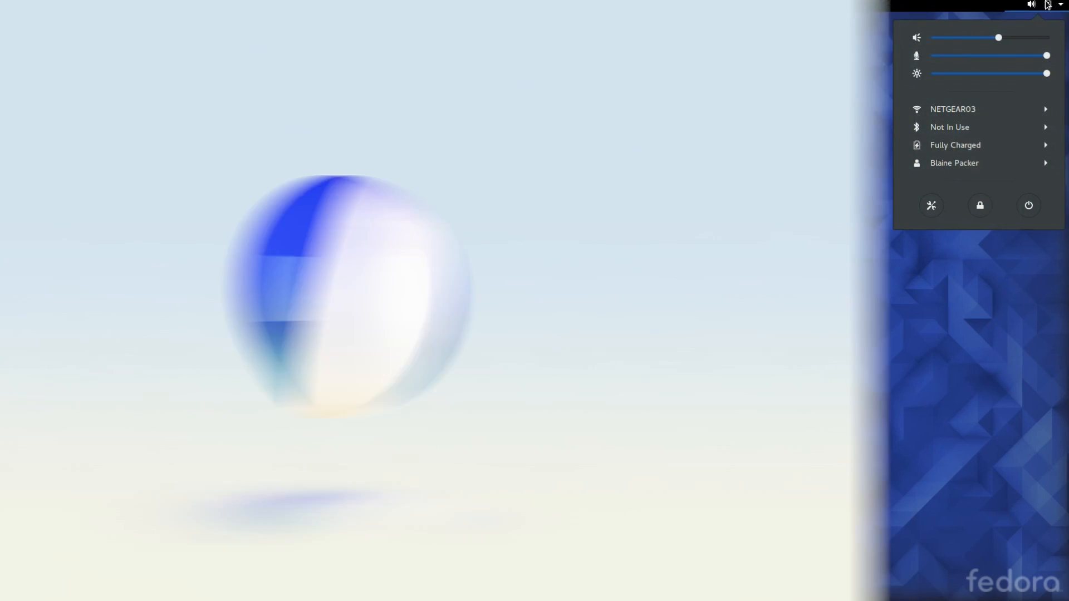
click(347, 194)
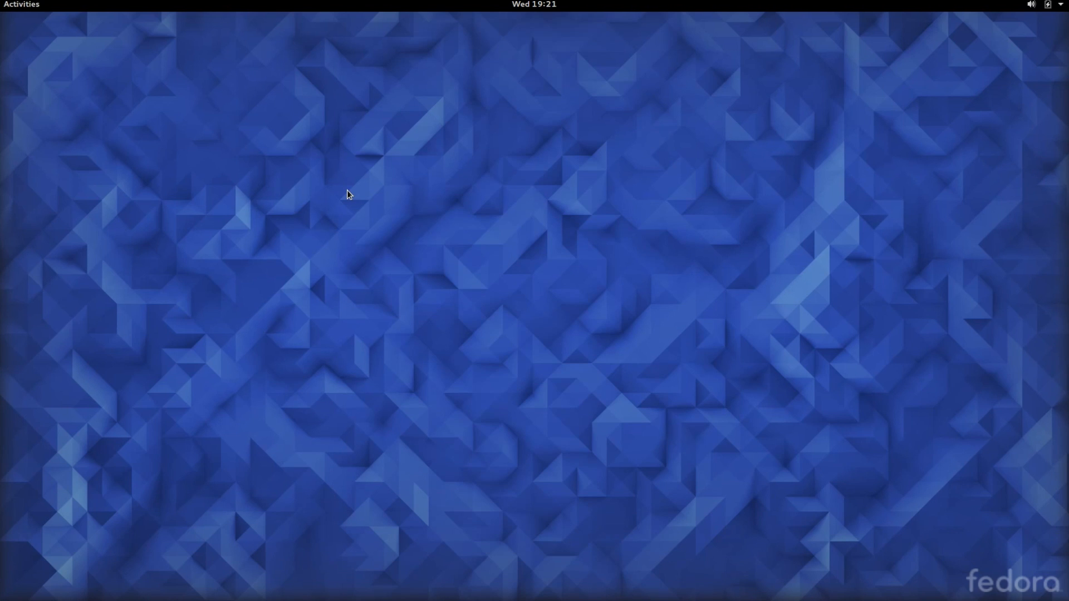
click(533, 5)
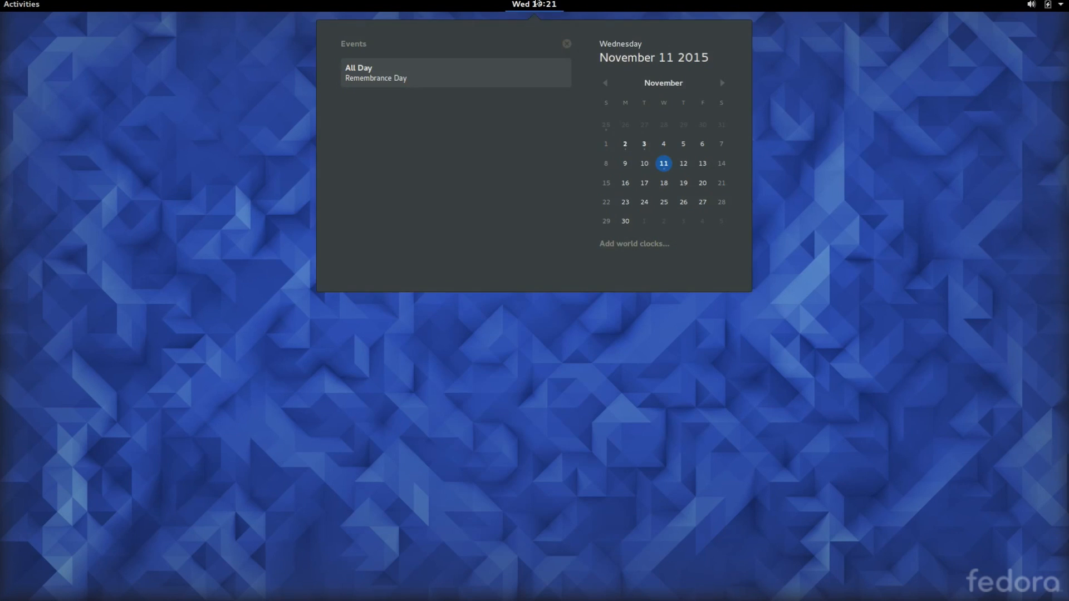
click(1047, 5)
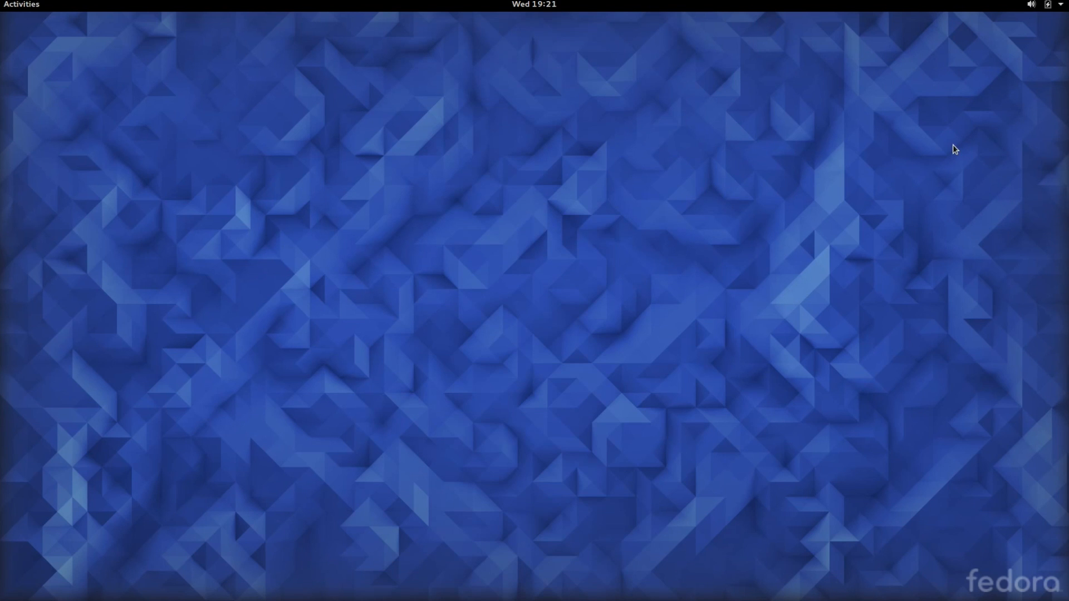
Step: Launch Files, System Monitor and Shotwell from the Activities overview
click(21, 5)
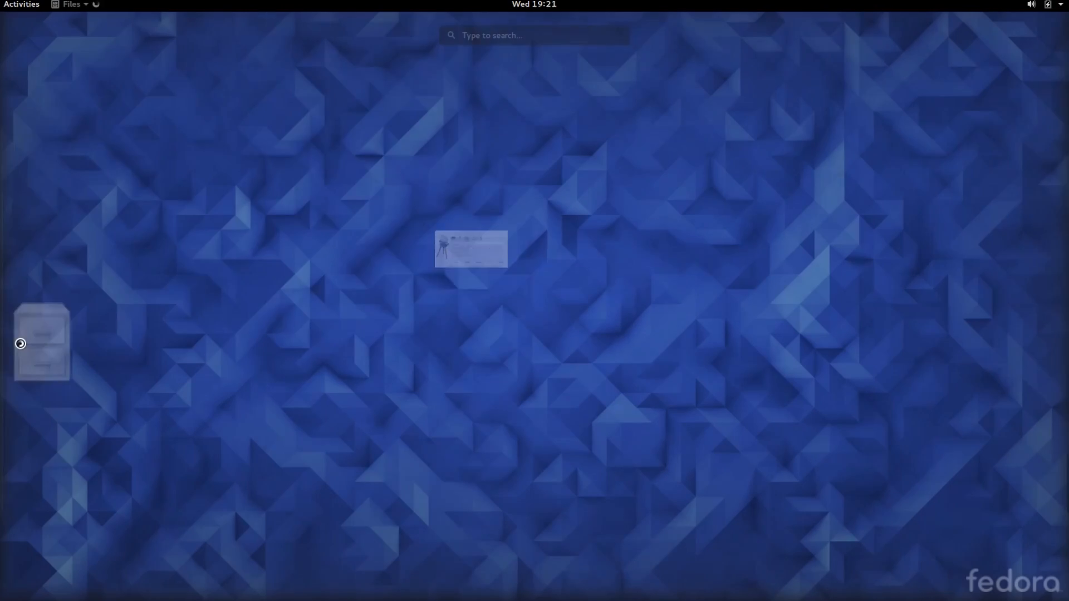
click(21, 5)
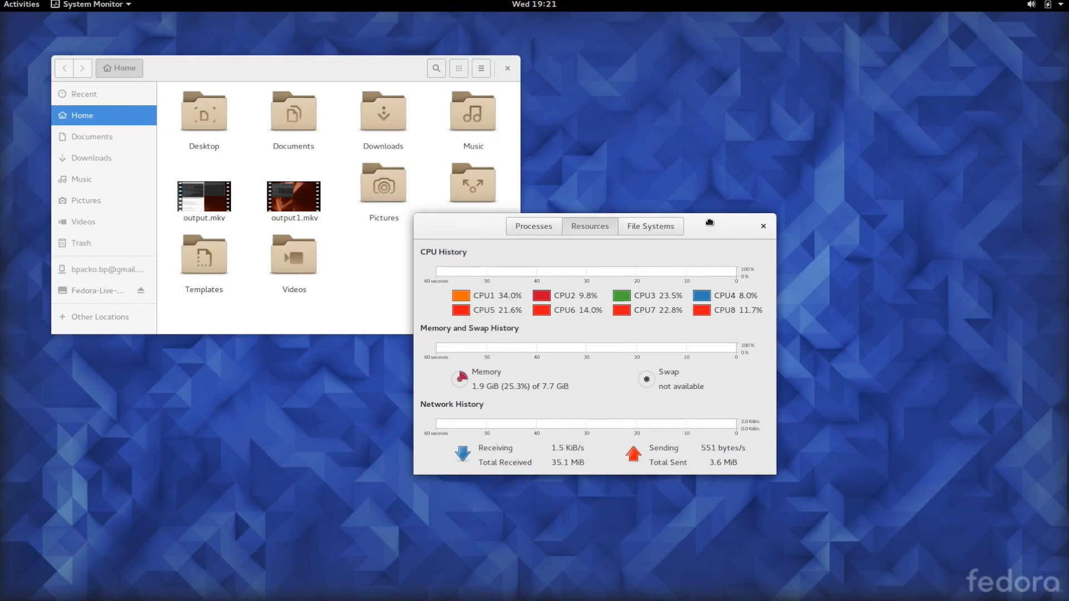
click(21, 5)
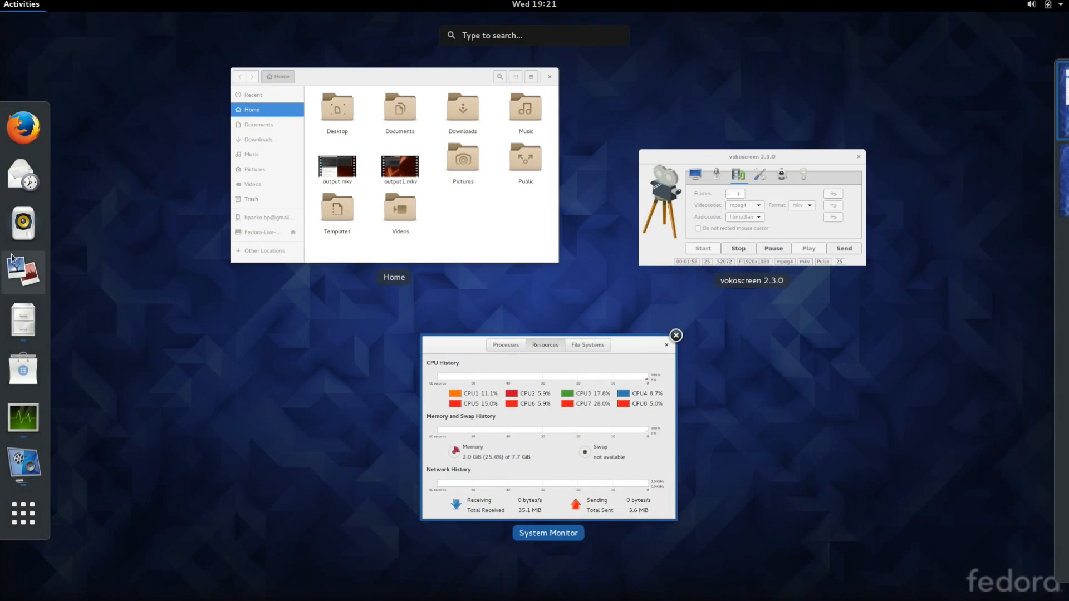
click(22, 271)
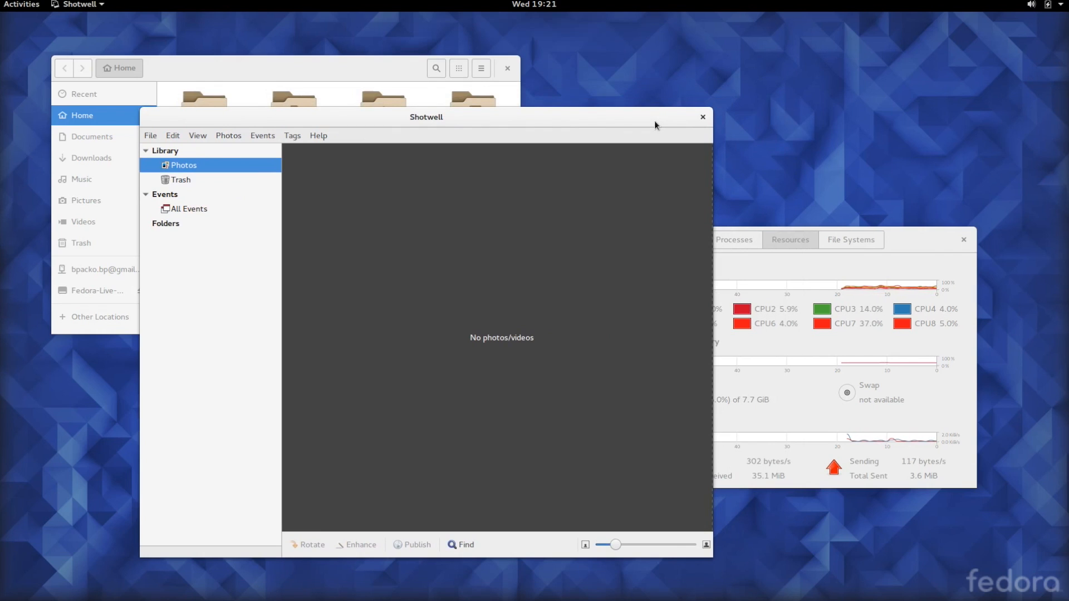
Step: Close the empty Shotwell photo library window
click(703, 117)
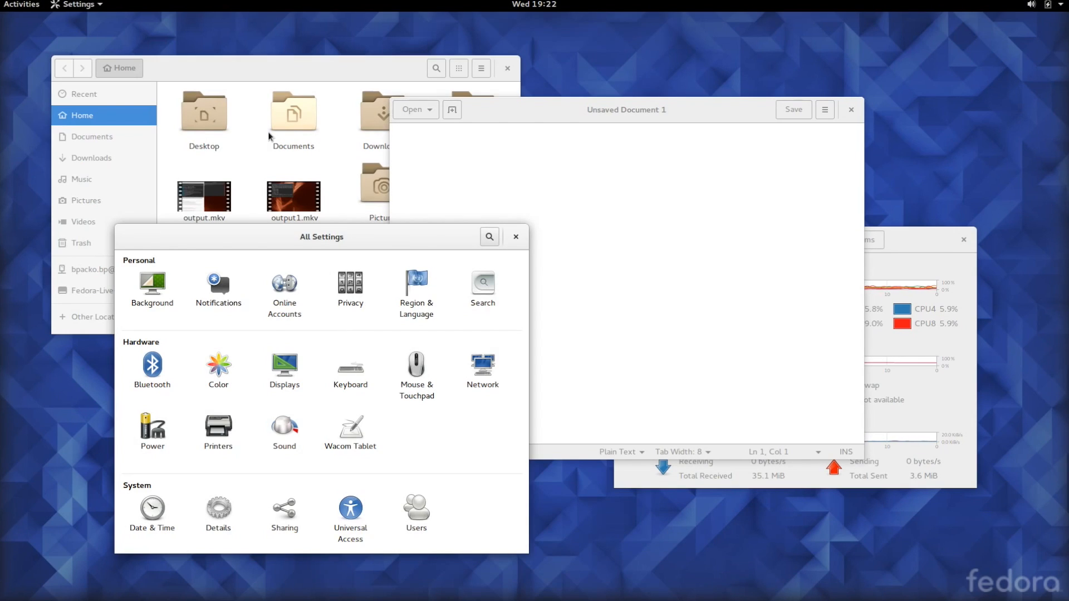
mouse_move(239, 99)
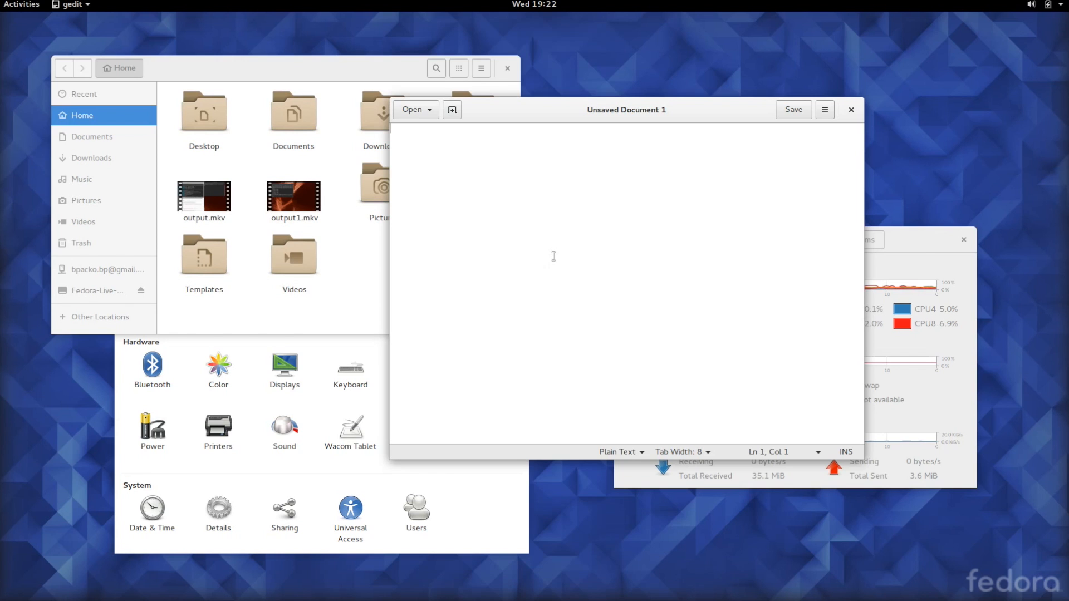
Step: Bring the System Monitor window to the front from the Activities overview
click(21, 5)
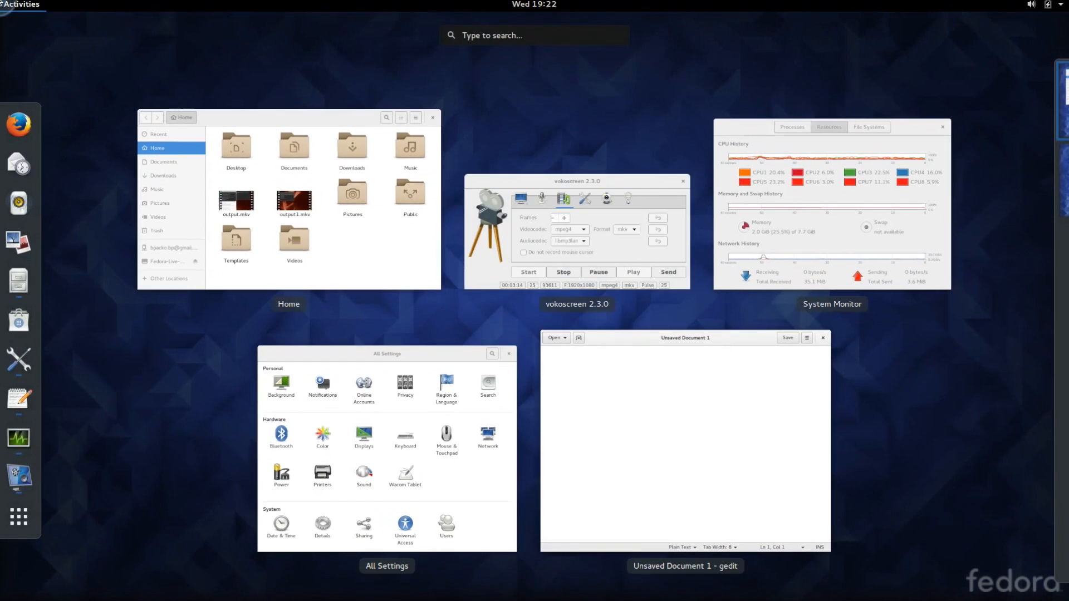
mouse_move(19, 281)
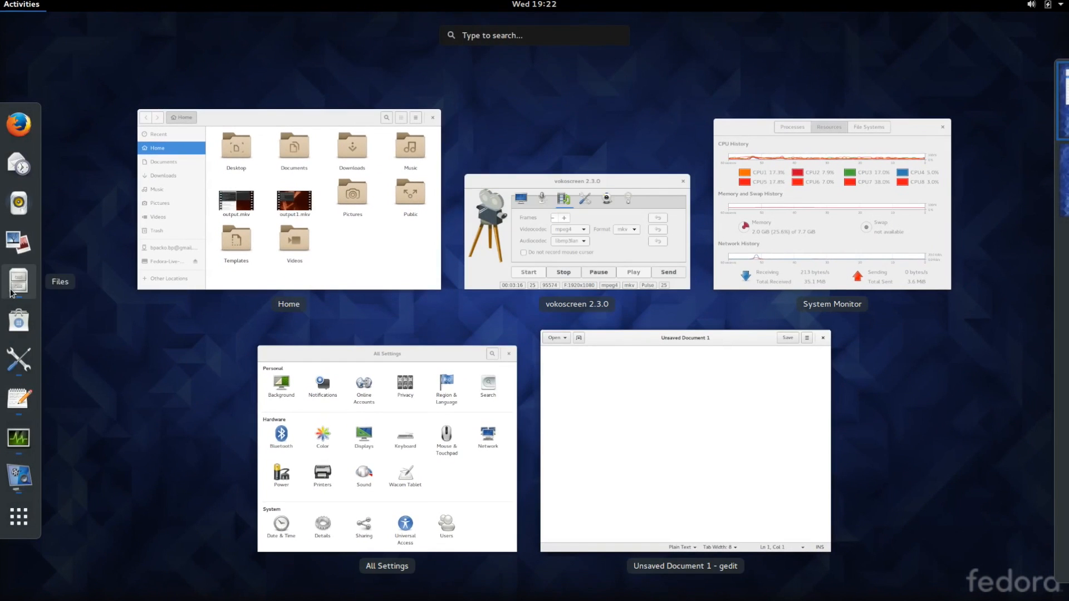
mouse_move(18, 124)
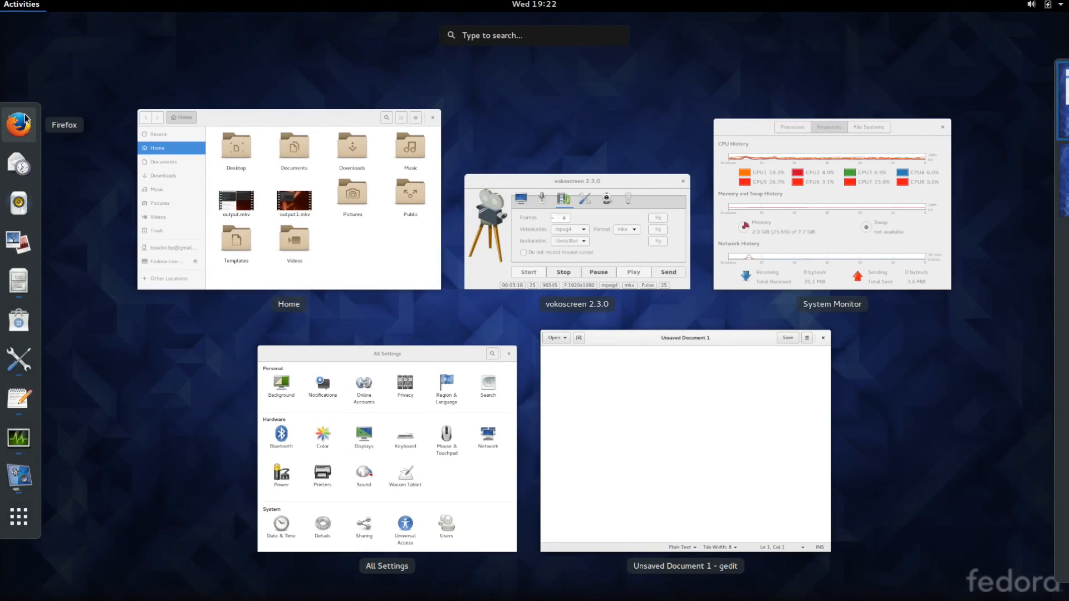
mouse_move(19, 164)
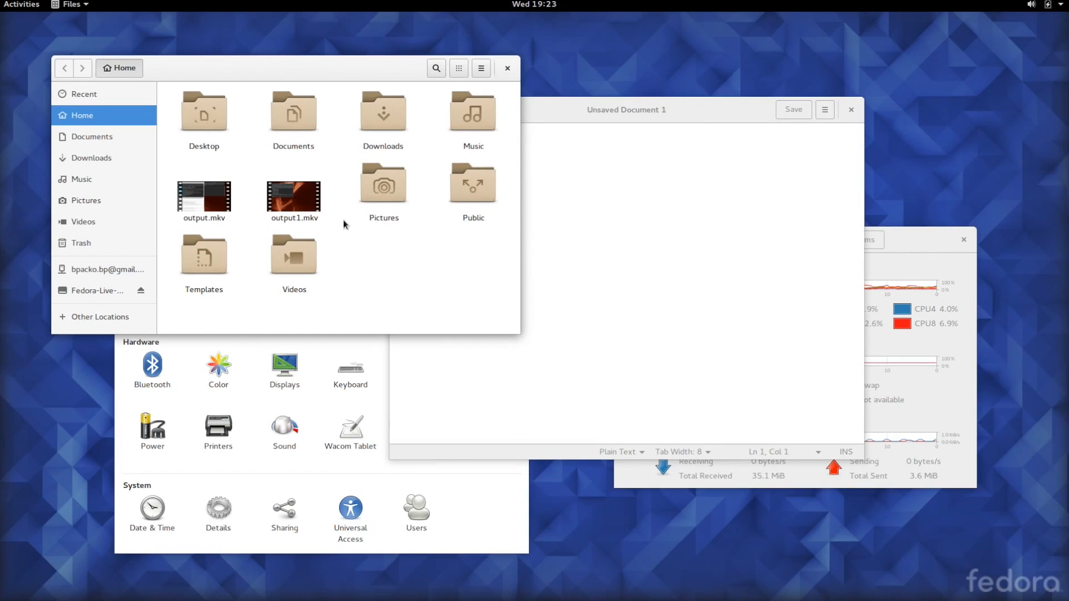
mouse_move(511, 225)
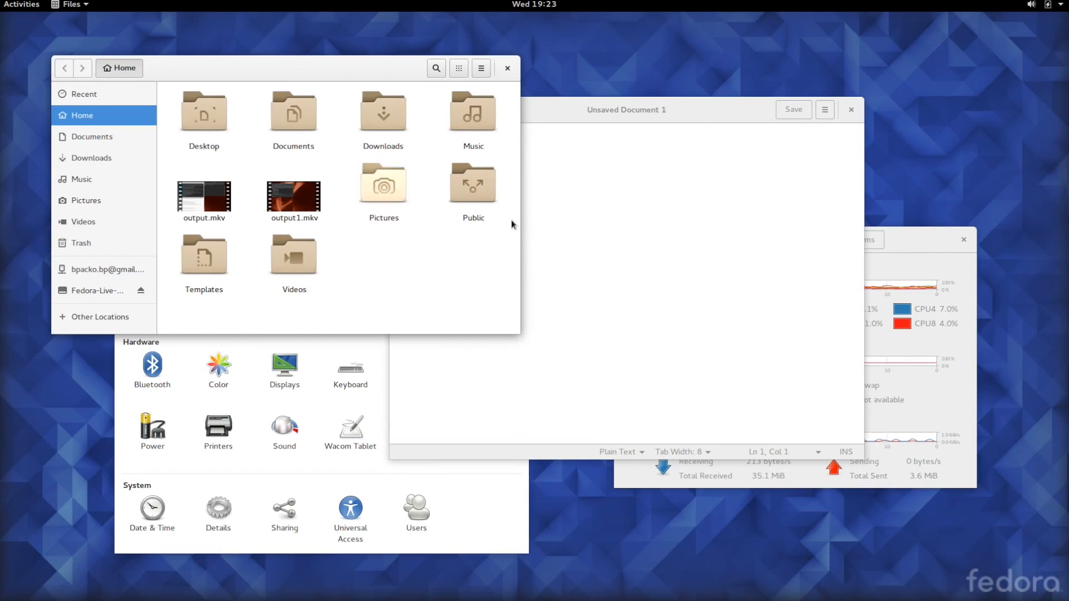
click(784, 239)
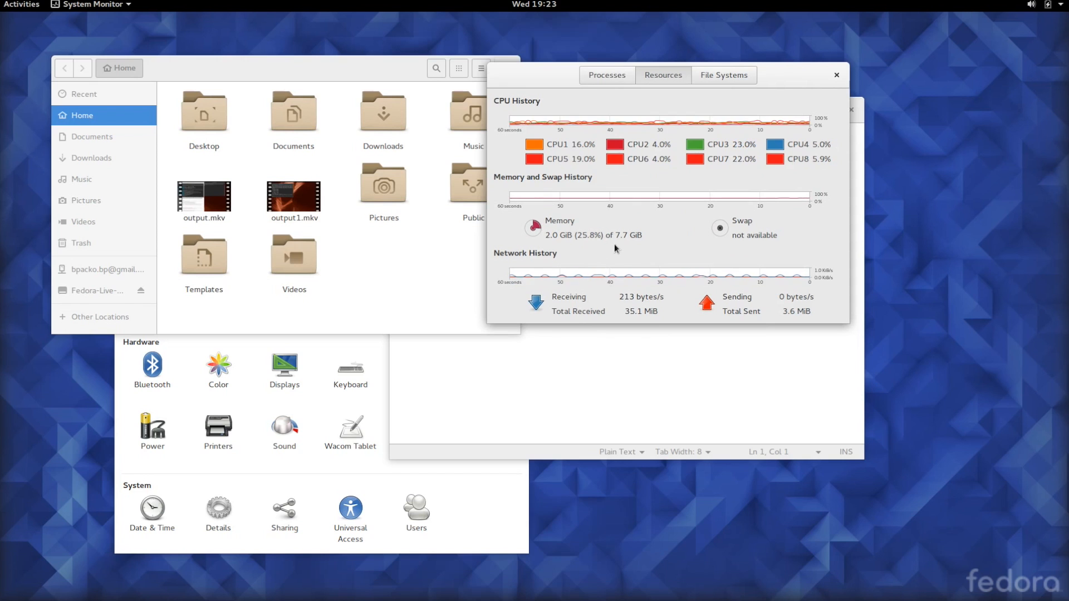
mouse_move(546, 74)
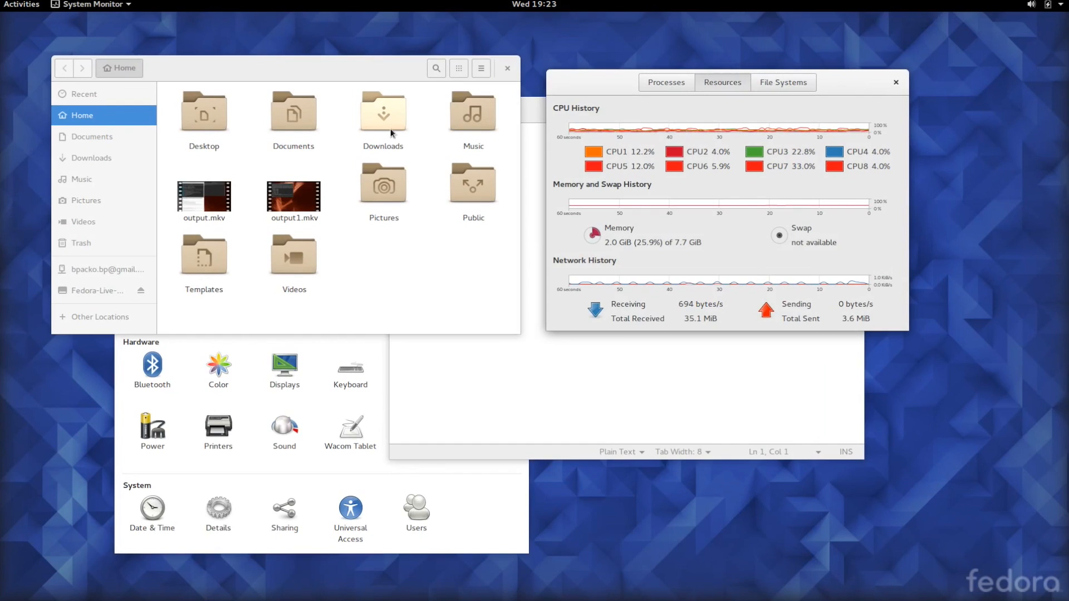
Step: Search the overview for 'mail' and then 'web' to see matching apps and software
text(mail)
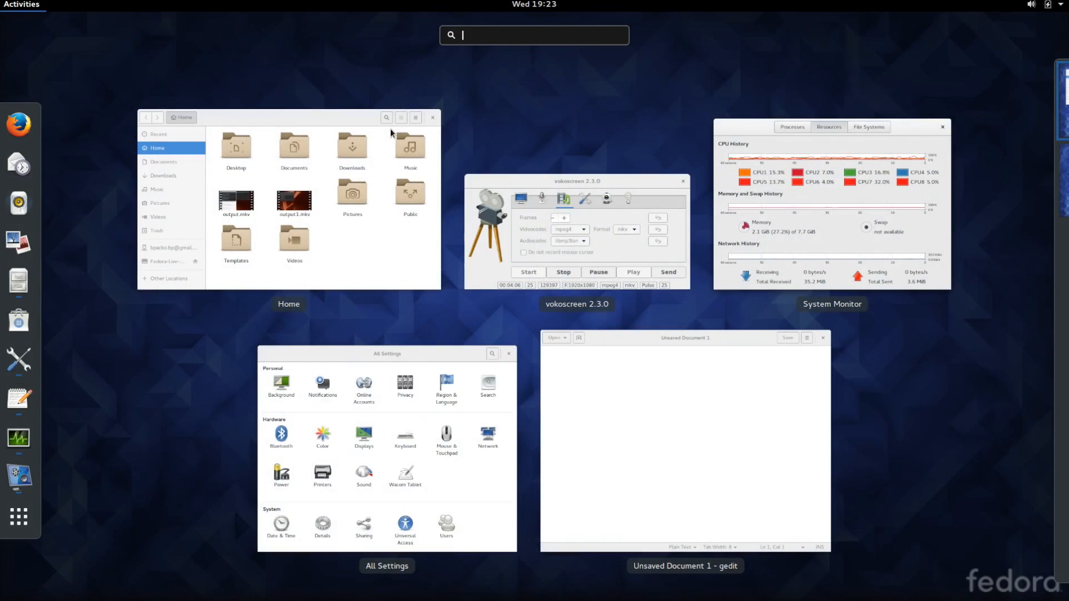
text(web)
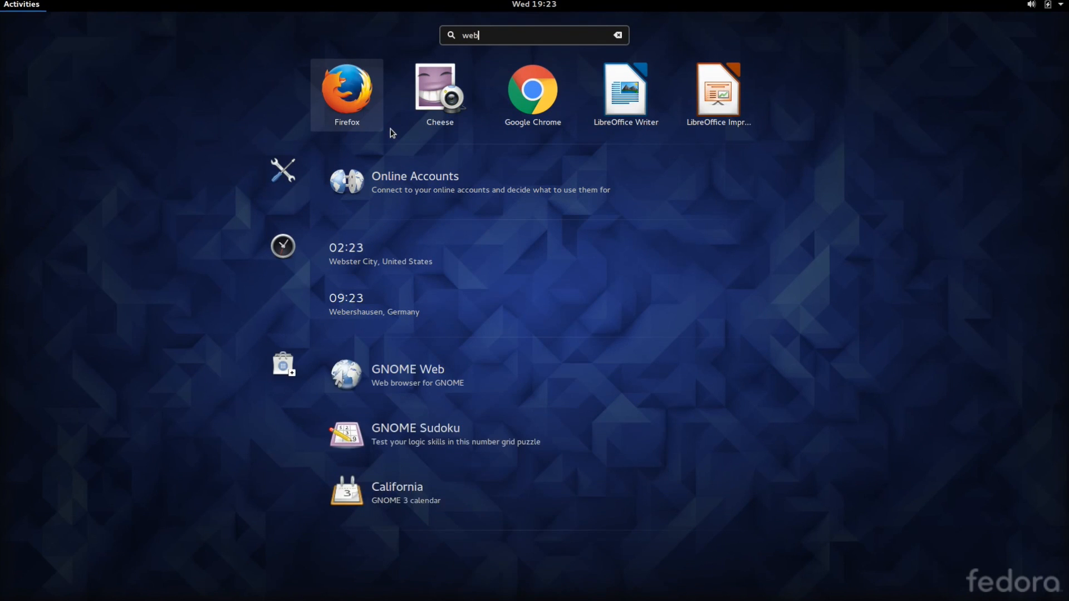
mouse_move(354, 108)
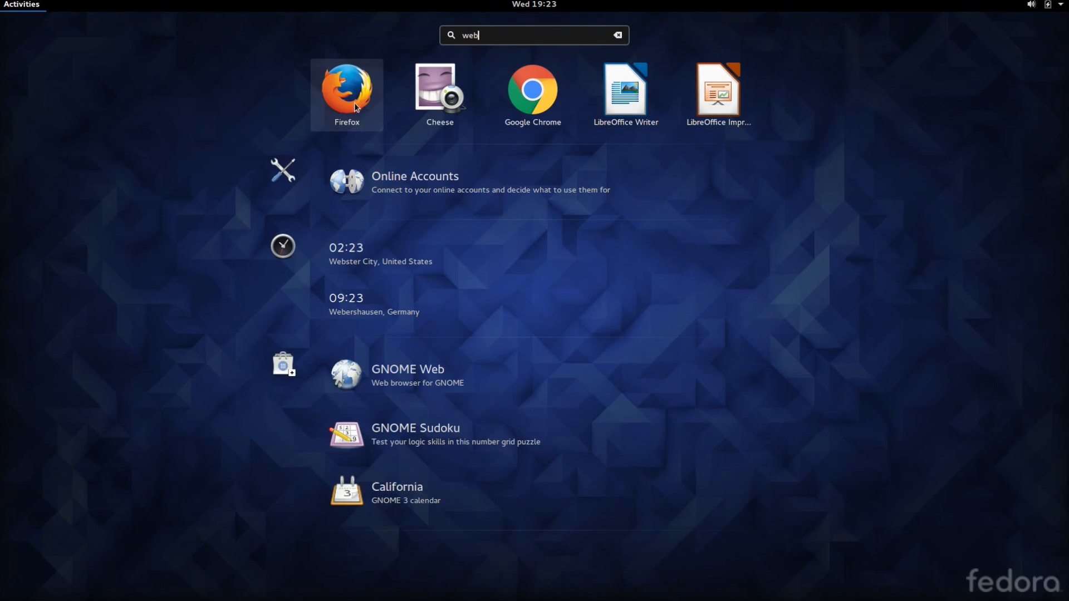
mouse_move(533, 94)
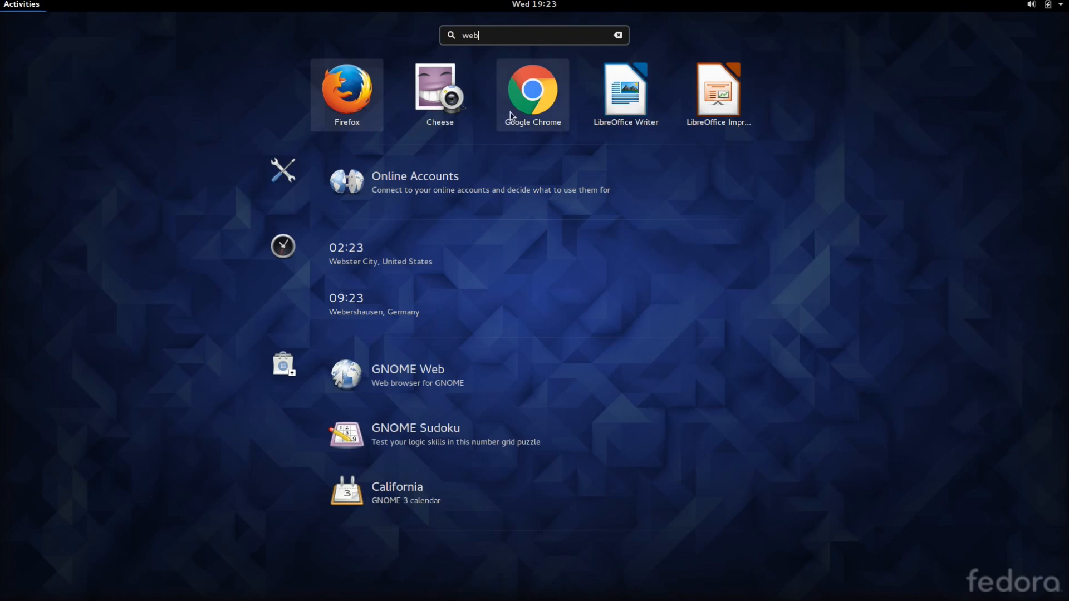
mouse_move(389, 196)
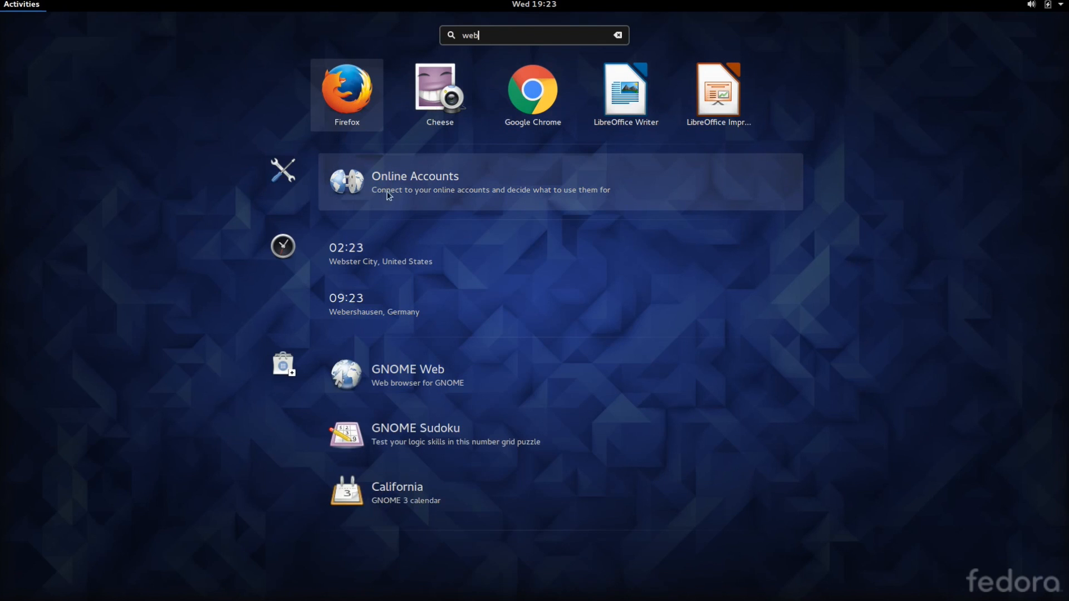
mouse_move(257, 373)
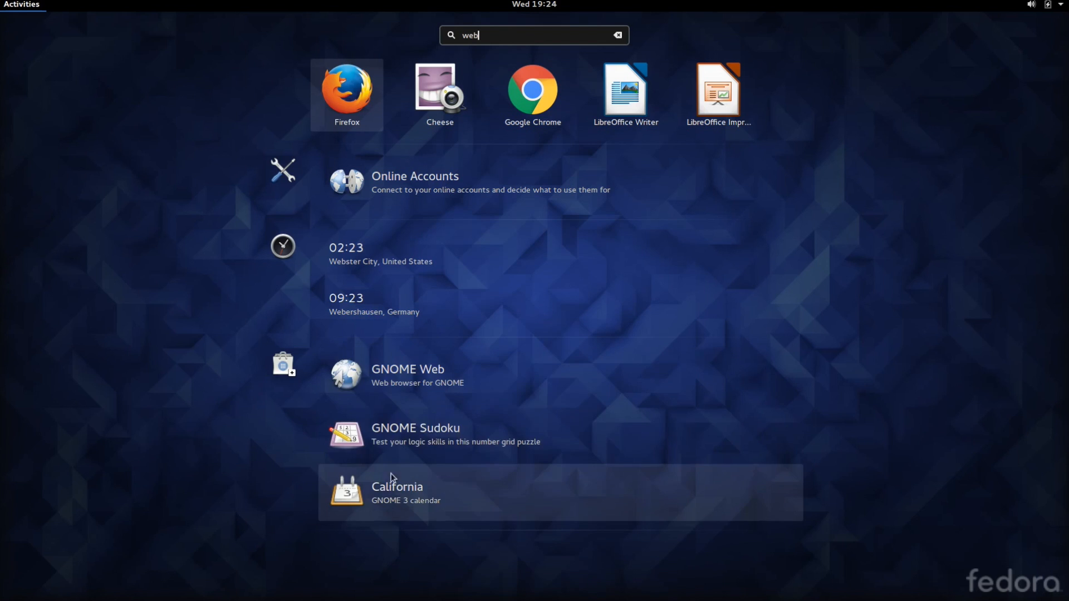
mouse_move(282, 376)
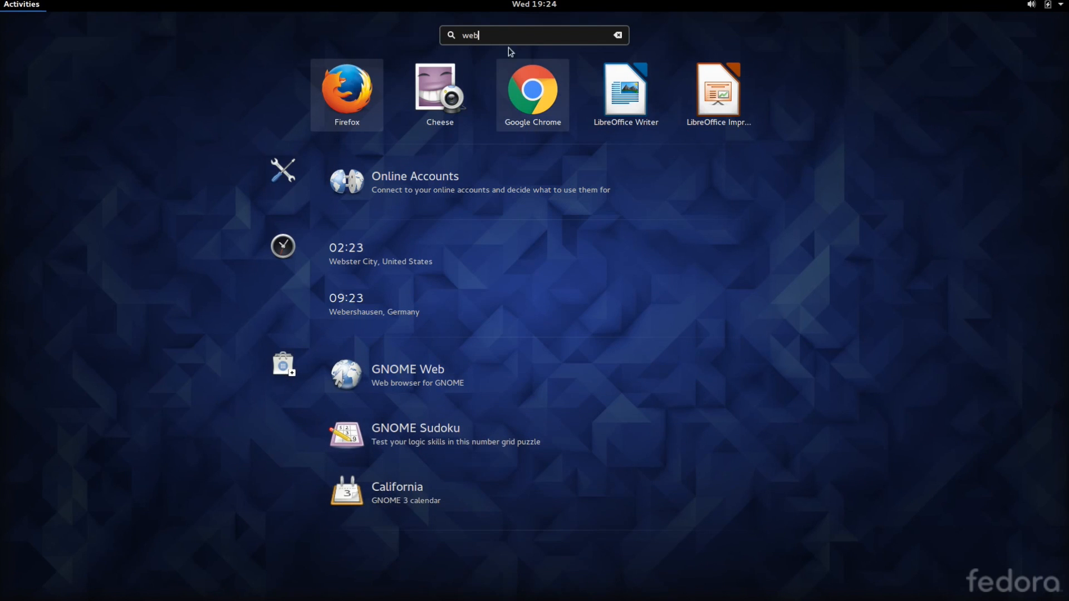
Step: Launch GNOME Software and view the Geary mail client's details page and description
click(616, 35)
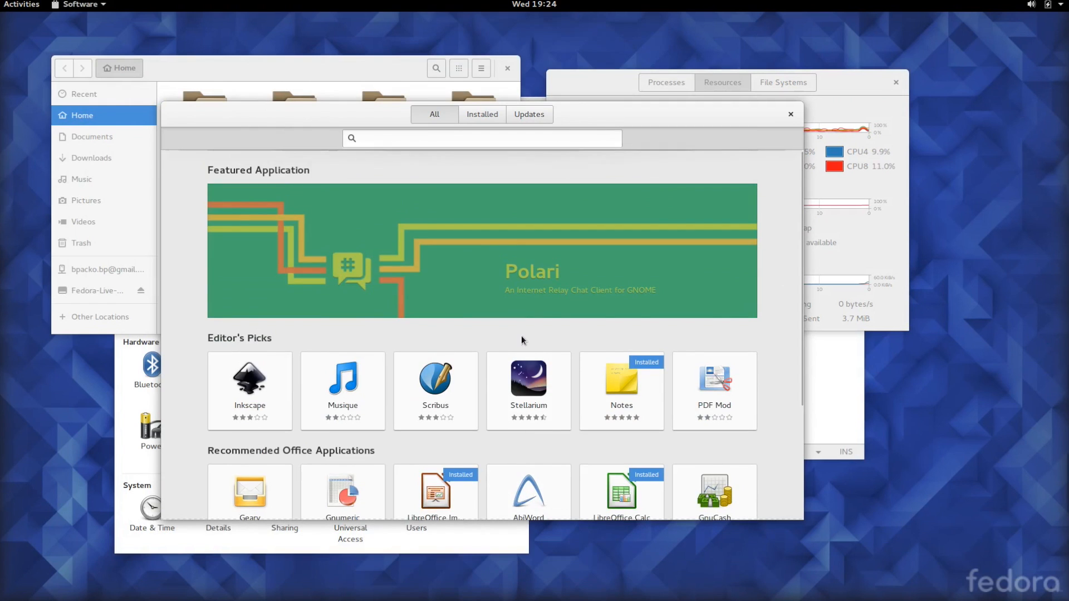
mouse_move(266, 405)
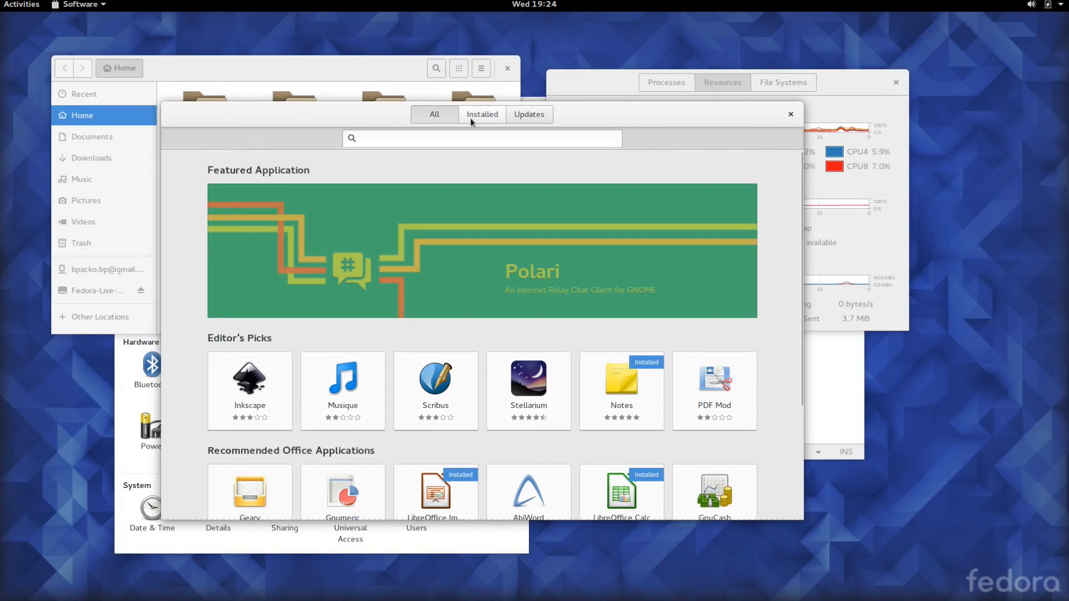
click(527, 114)
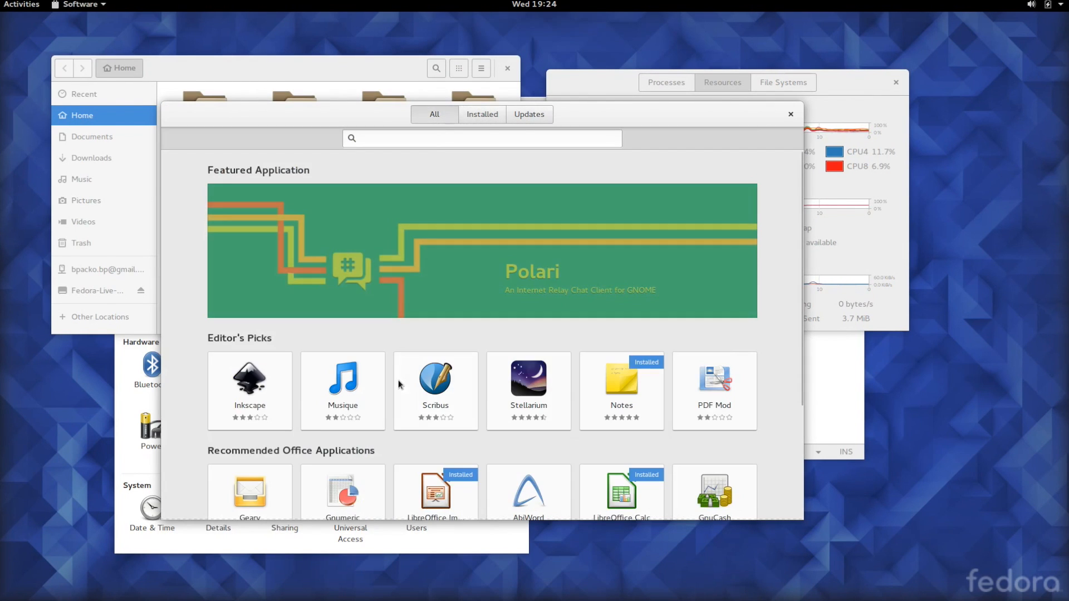
scroll(down, 3)
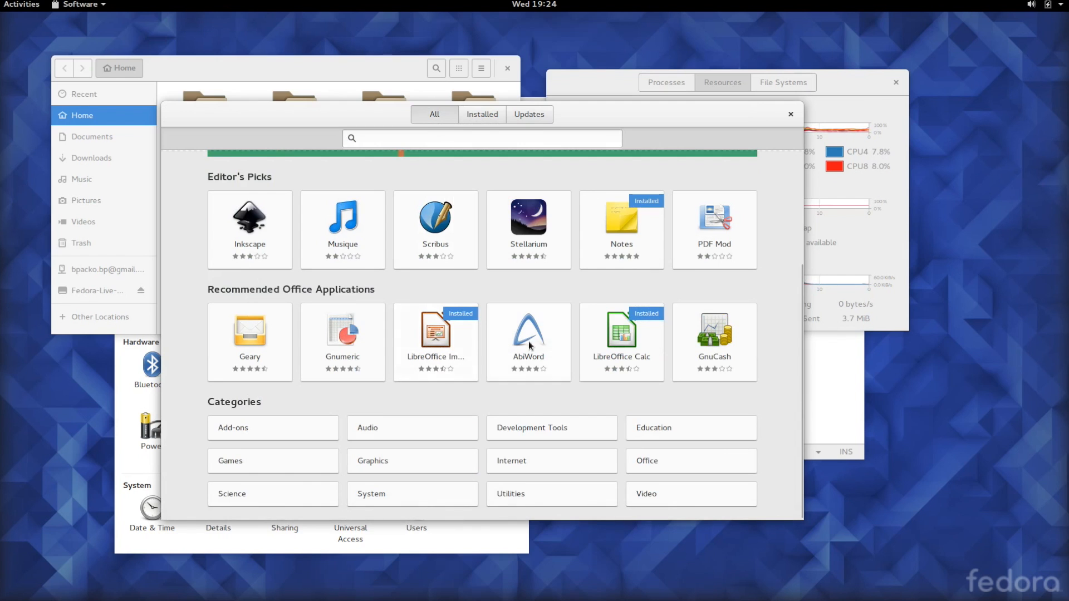
click(250, 342)
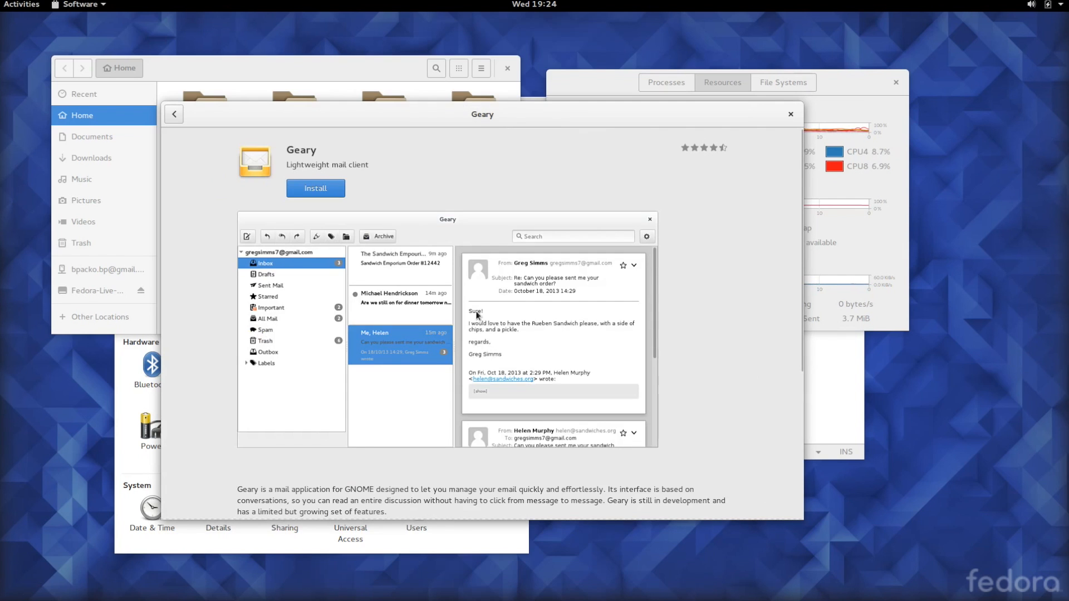
scroll(down, 3)
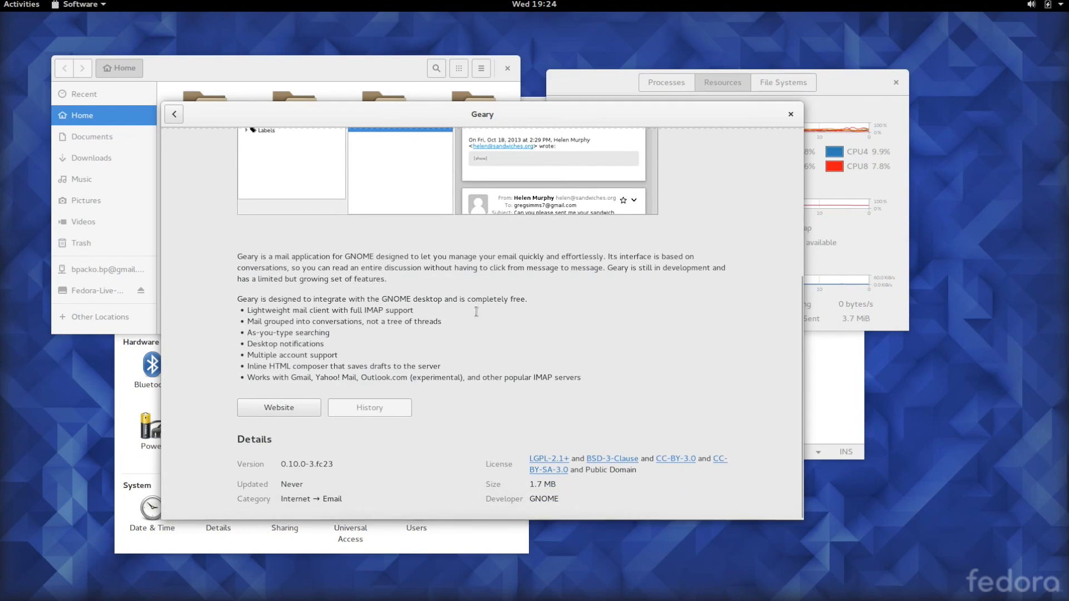
scroll(up, 3)
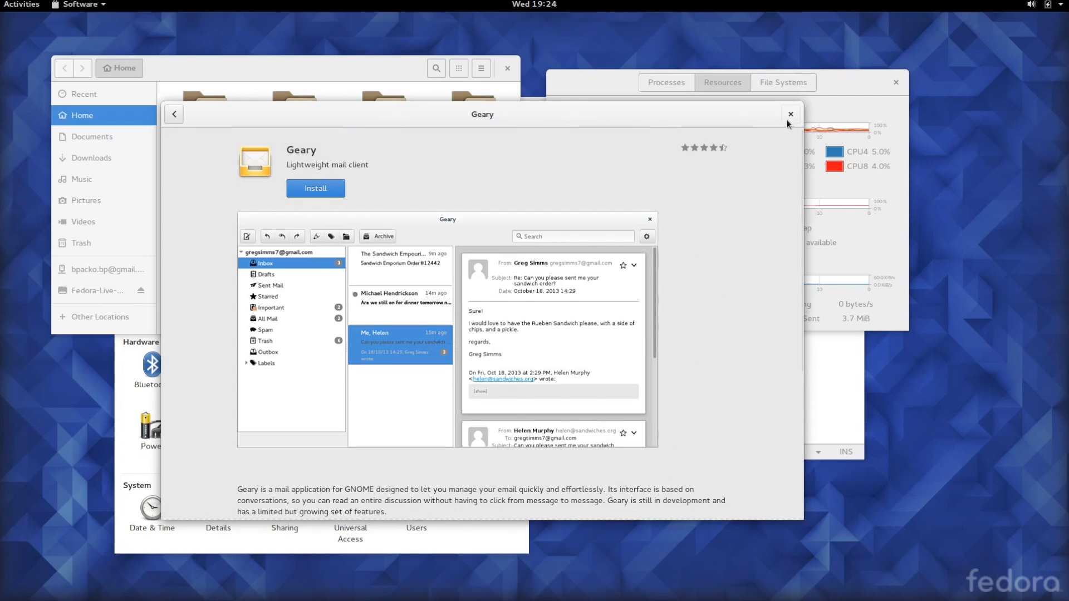
mouse_move(247, 128)
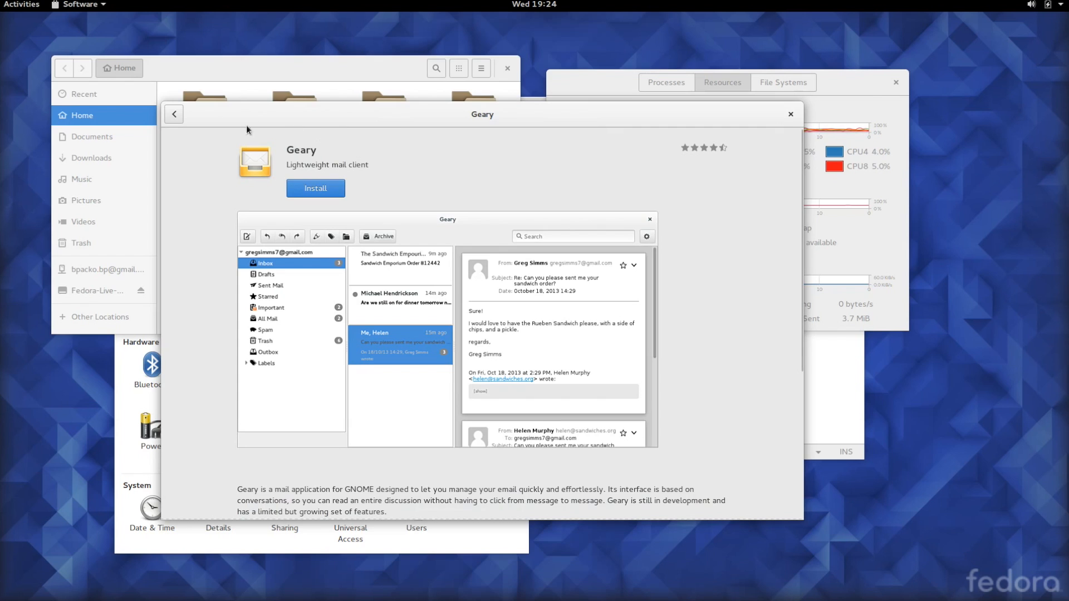
Step: Browse the Graphics 2D and 3D subcategories and the Internet category, then return to the overview
click(173, 114)
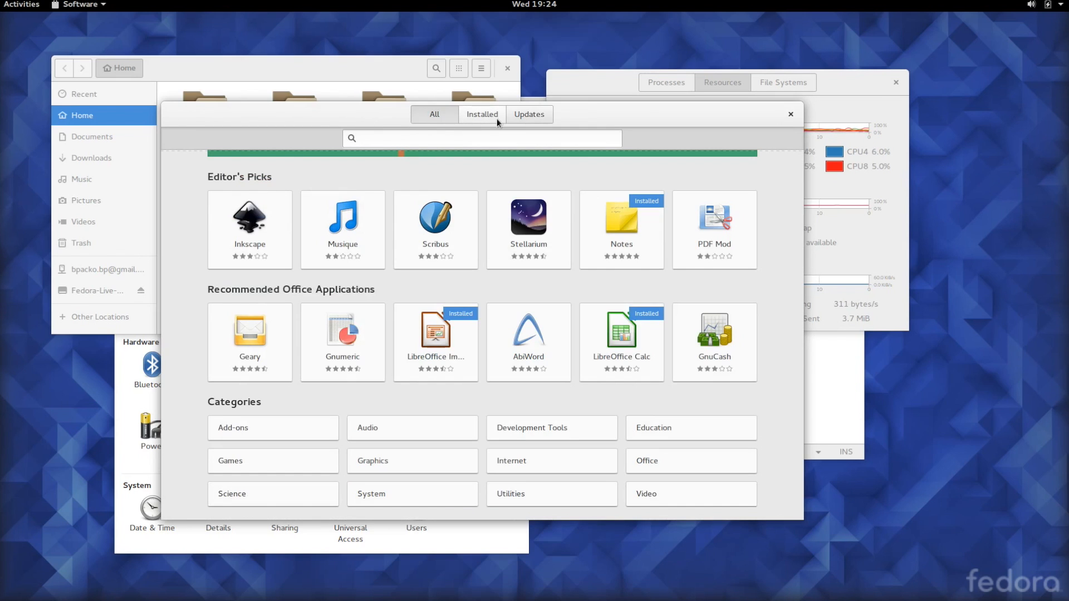
mouse_move(516, 116)
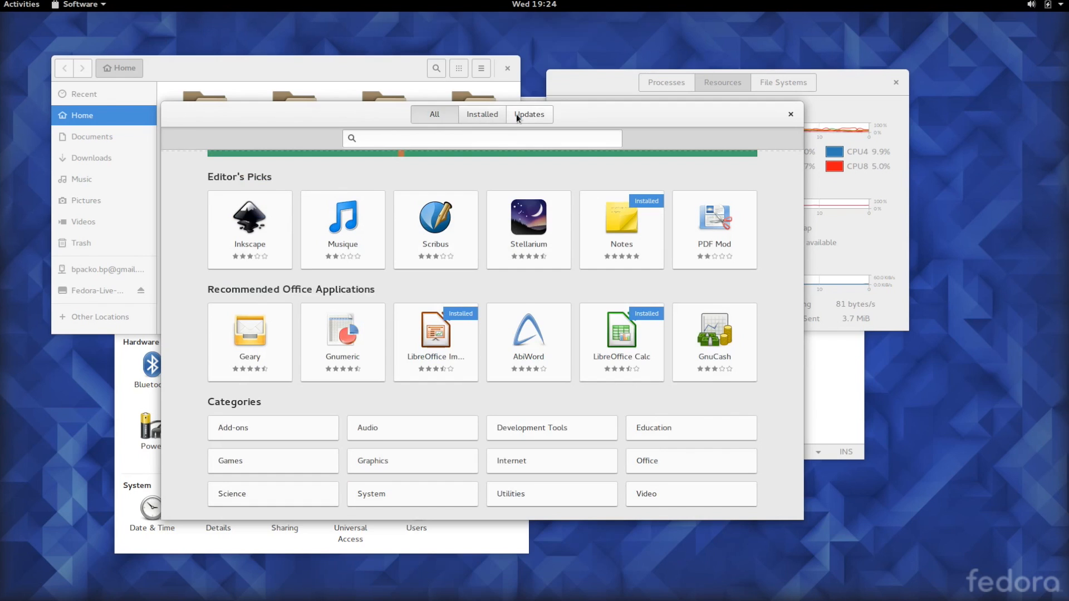
mouse_move(381, 264)
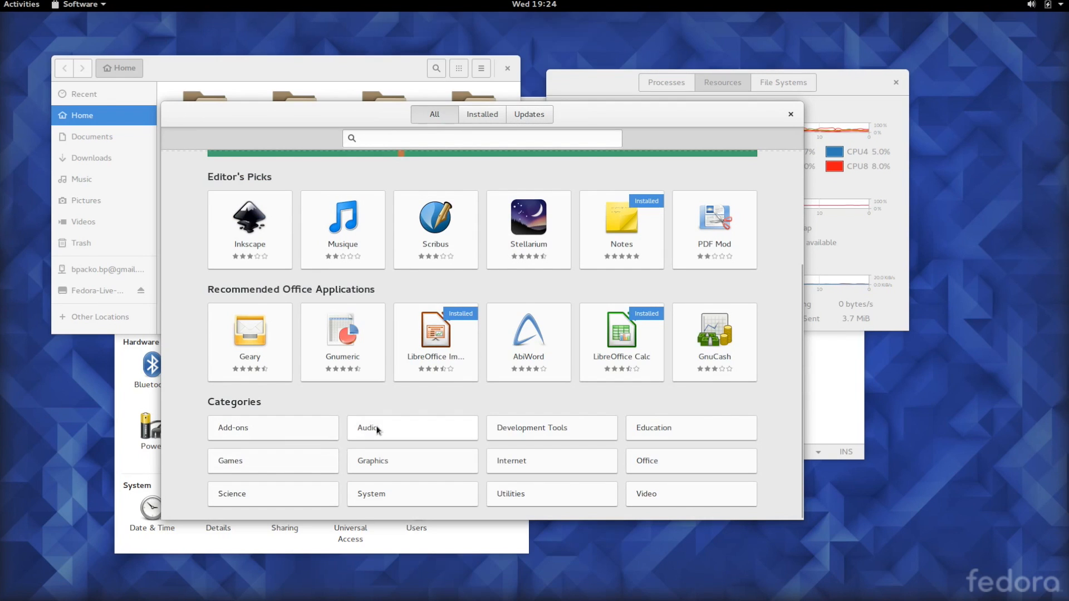
click(373, 460)
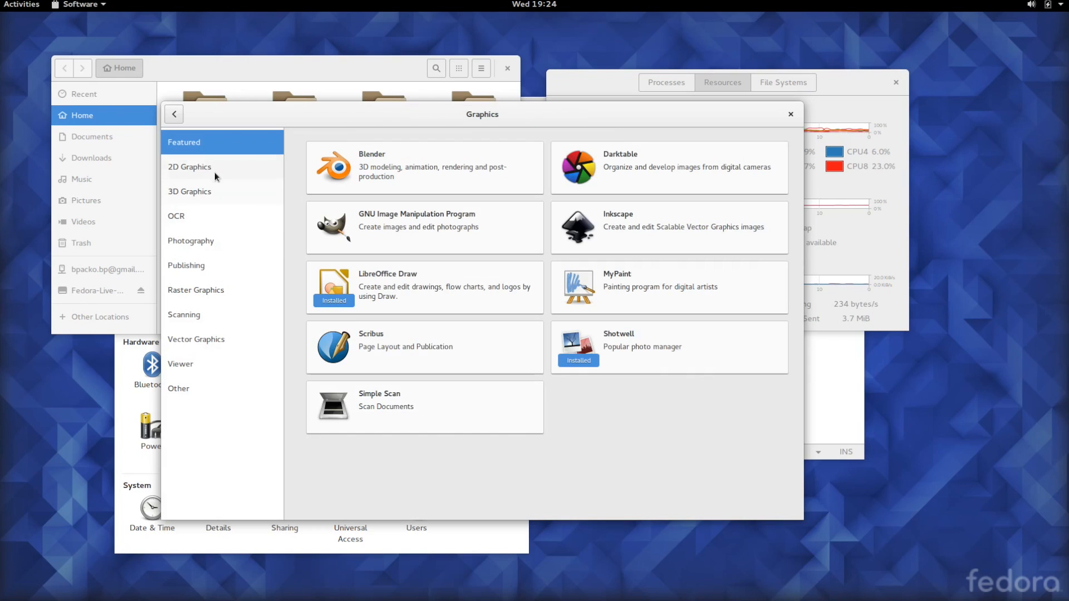
click(190, 166)
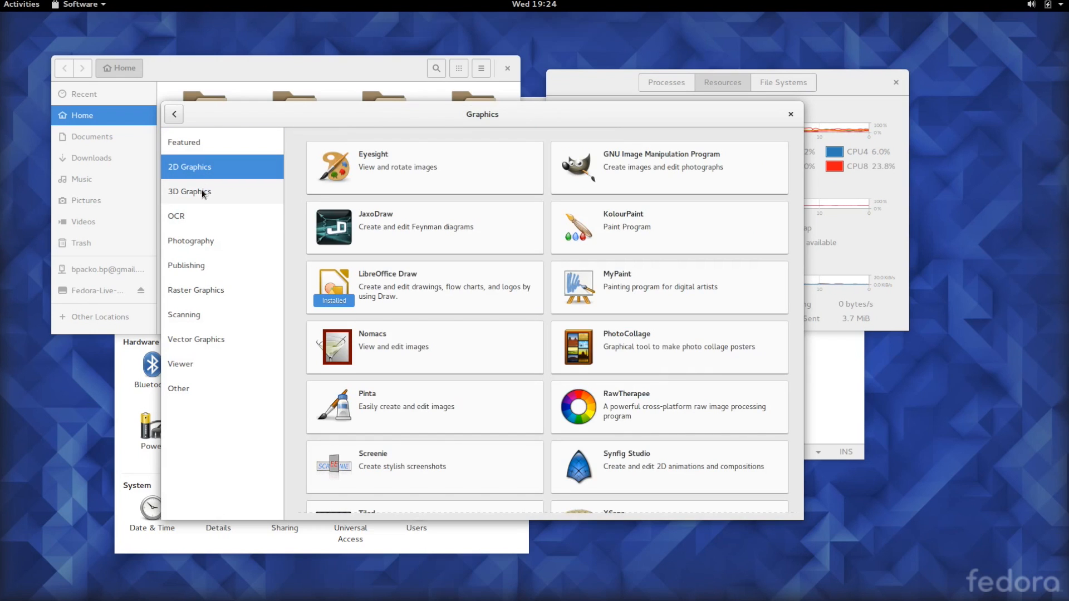
click(189, 191)
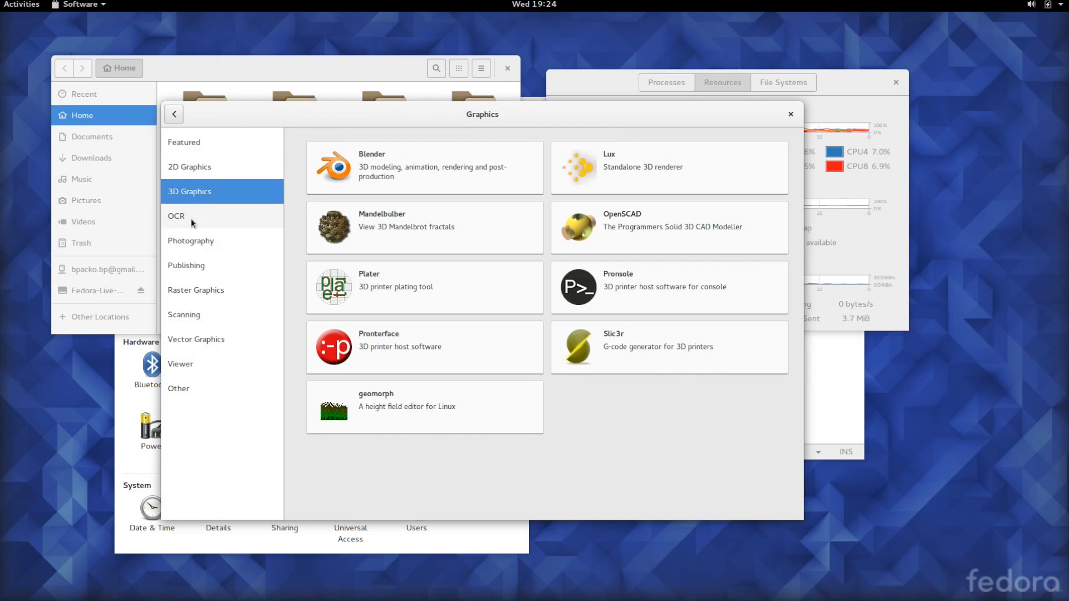
click(183, 141)
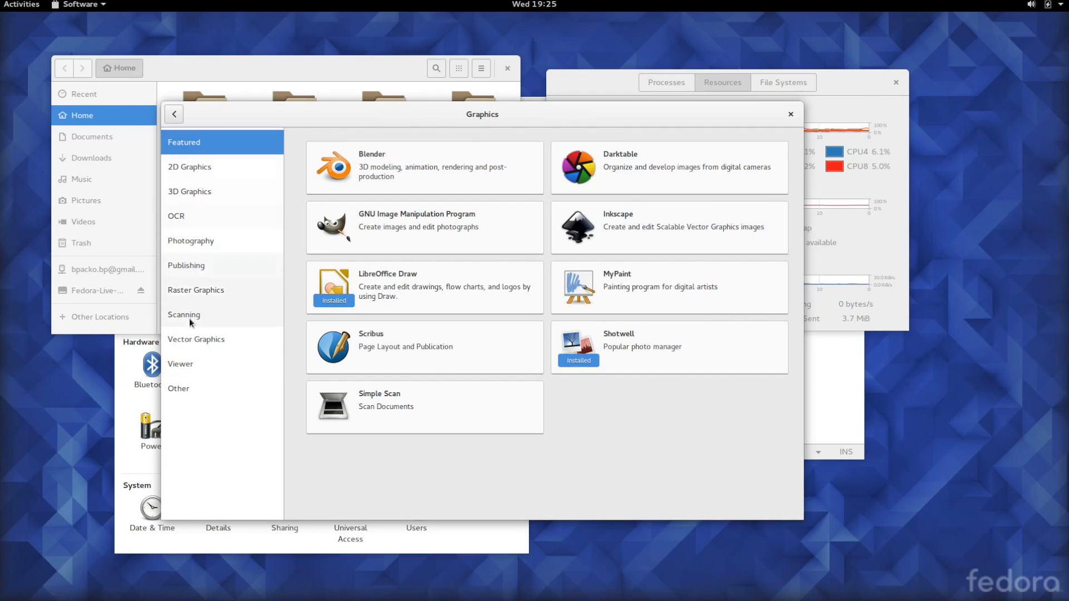
mouse_move(449, 433)
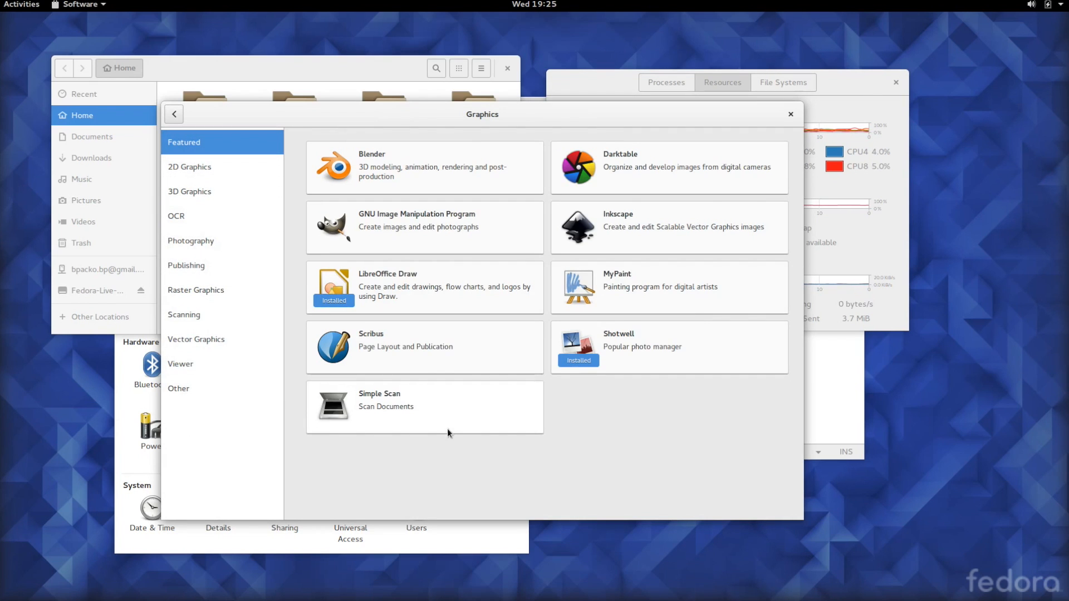
mouse_move(662, 171)
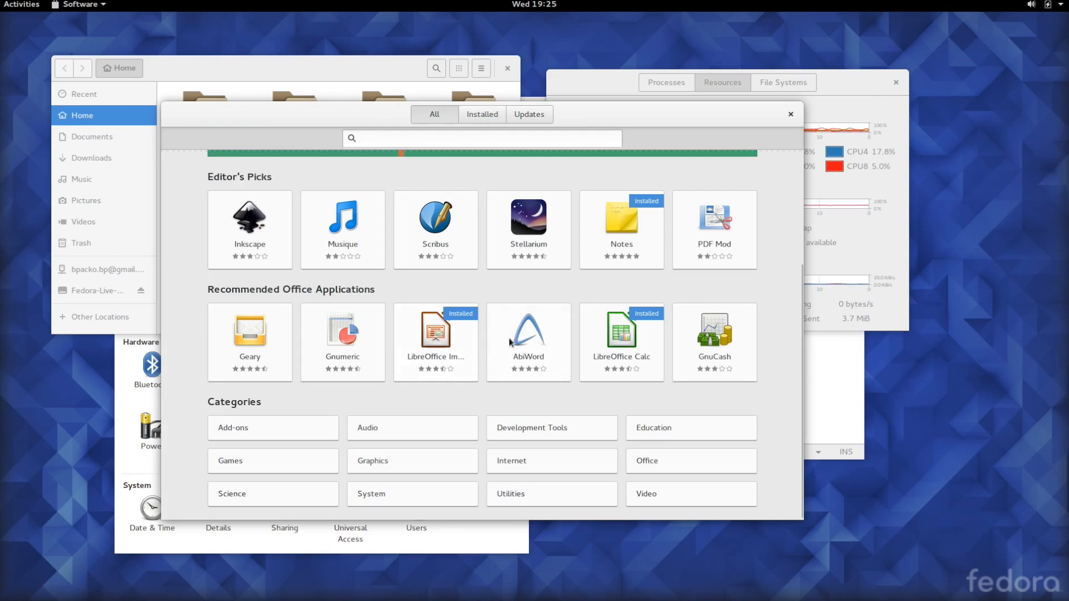
mouse_move(532, 494)
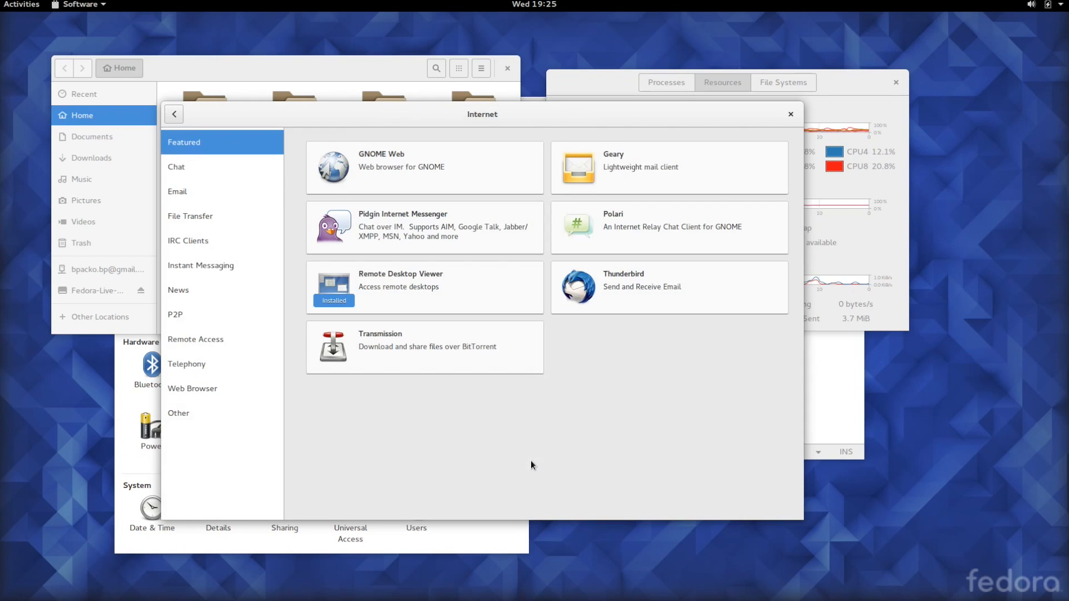
mouse_move(234, 237)
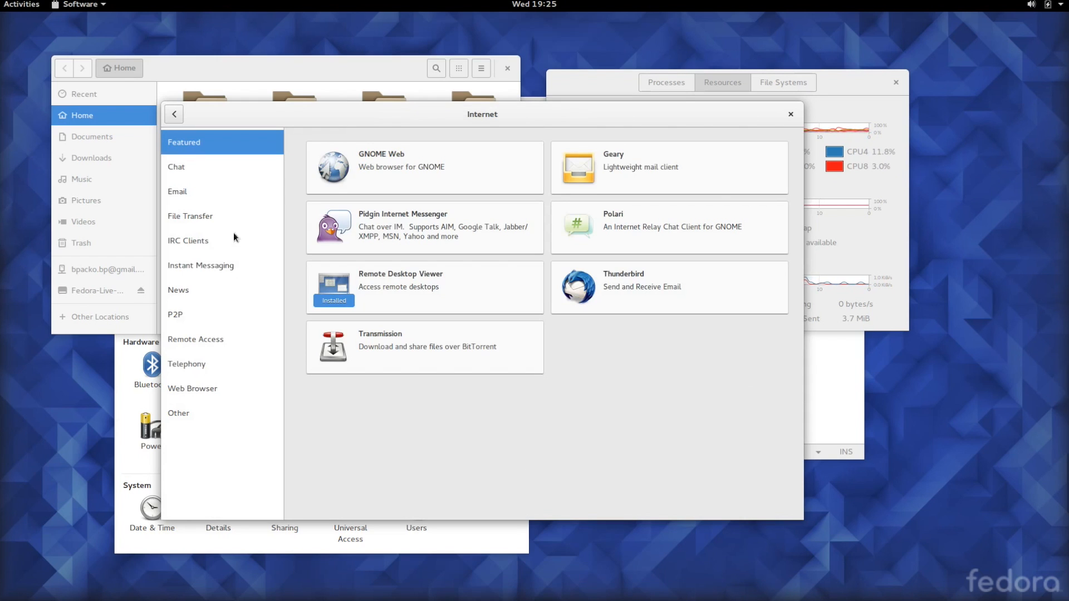
click(174, 114)
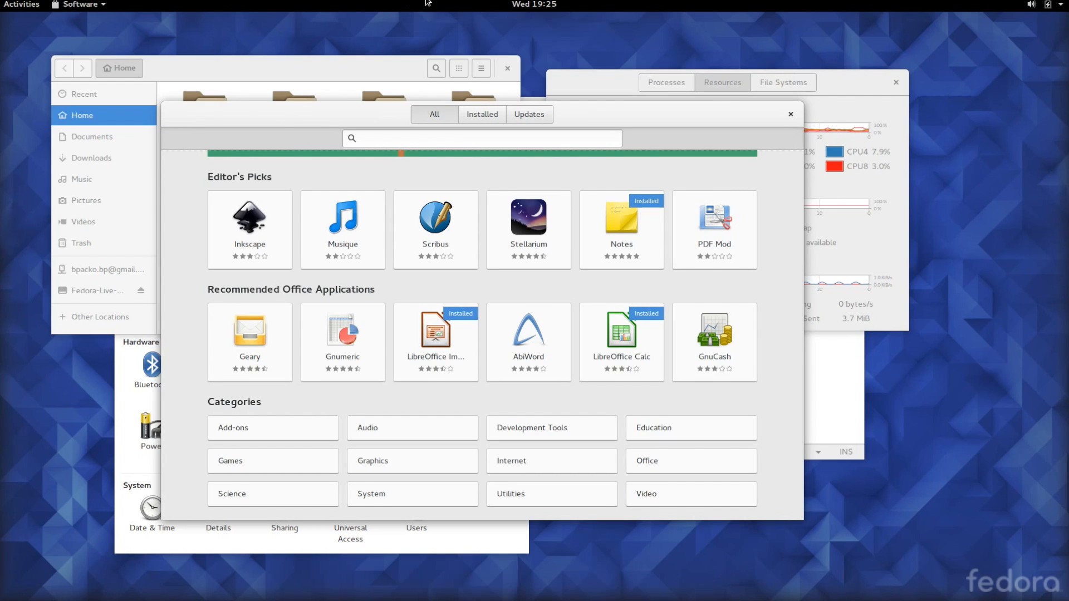
Step: Clear the Remembrance Day event from the calendar panel and dismiss the panel
click(533, 5)
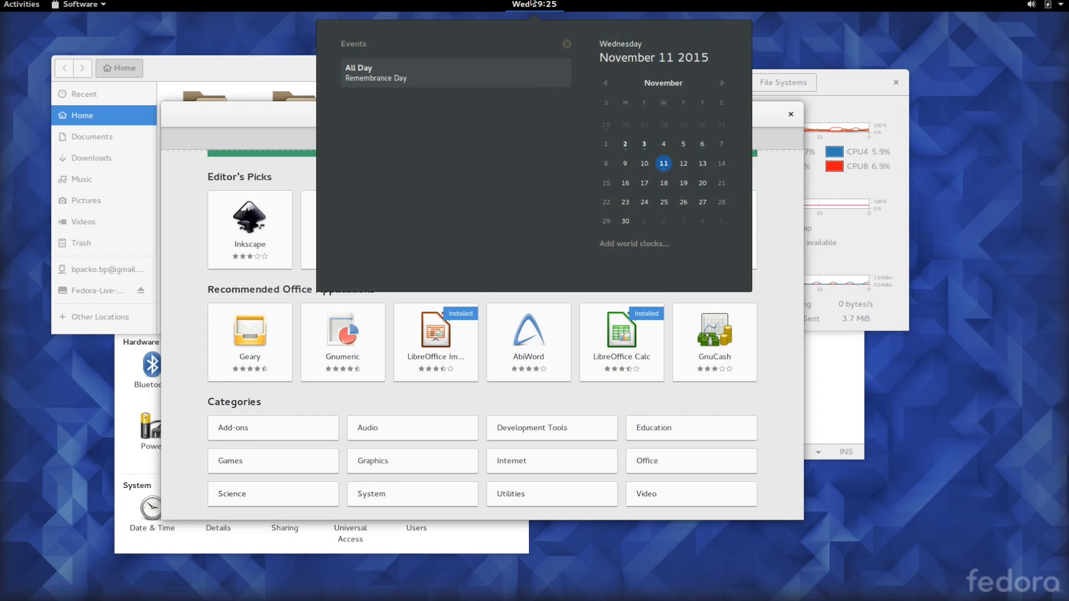
mouse_move(512, 255)
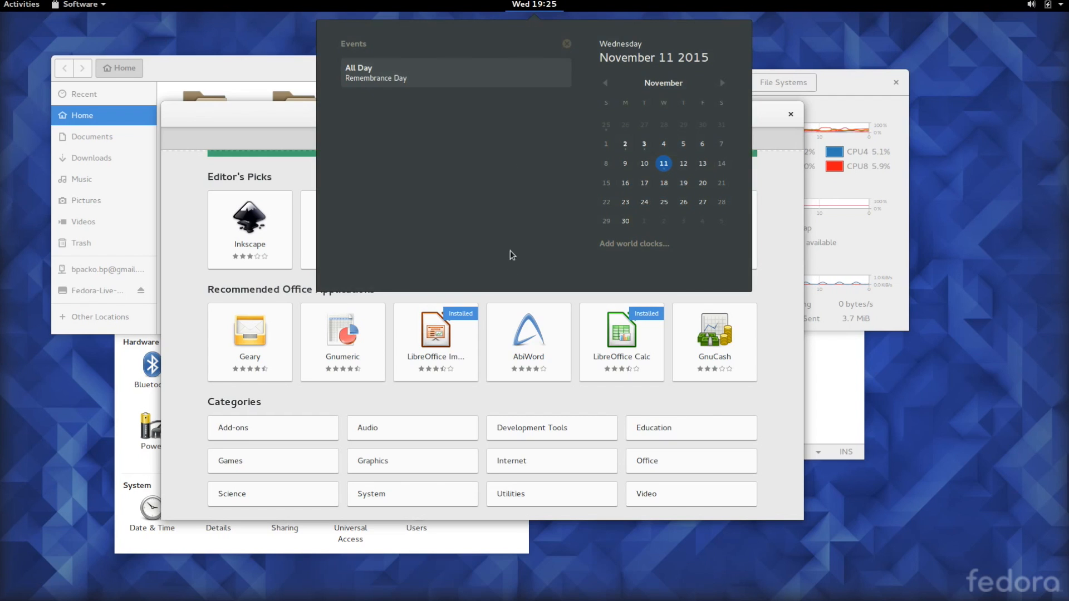
mouse_move(944, 376)
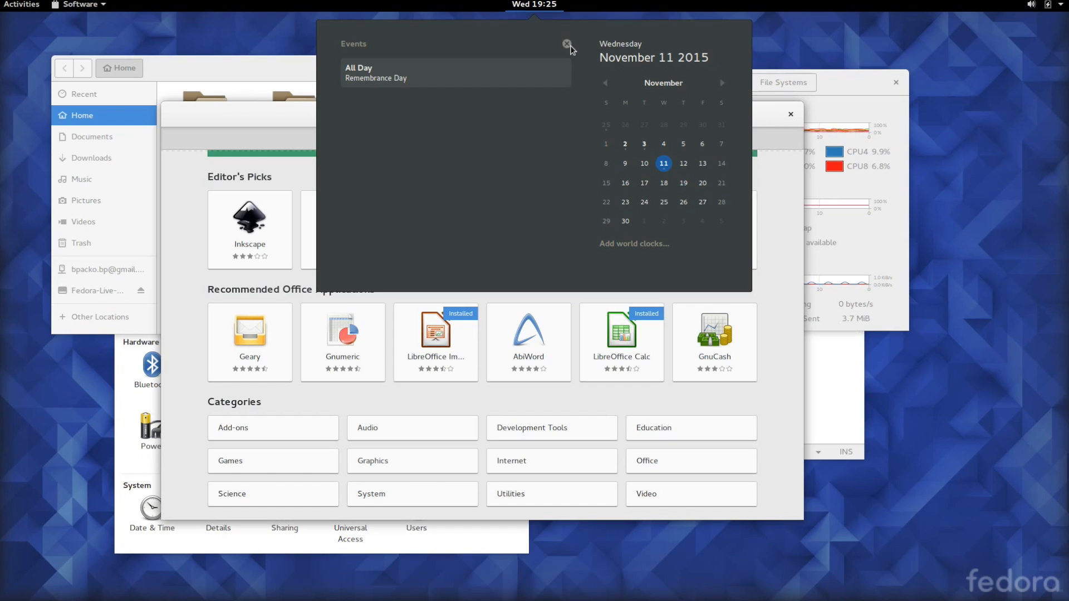
click(566, 45)
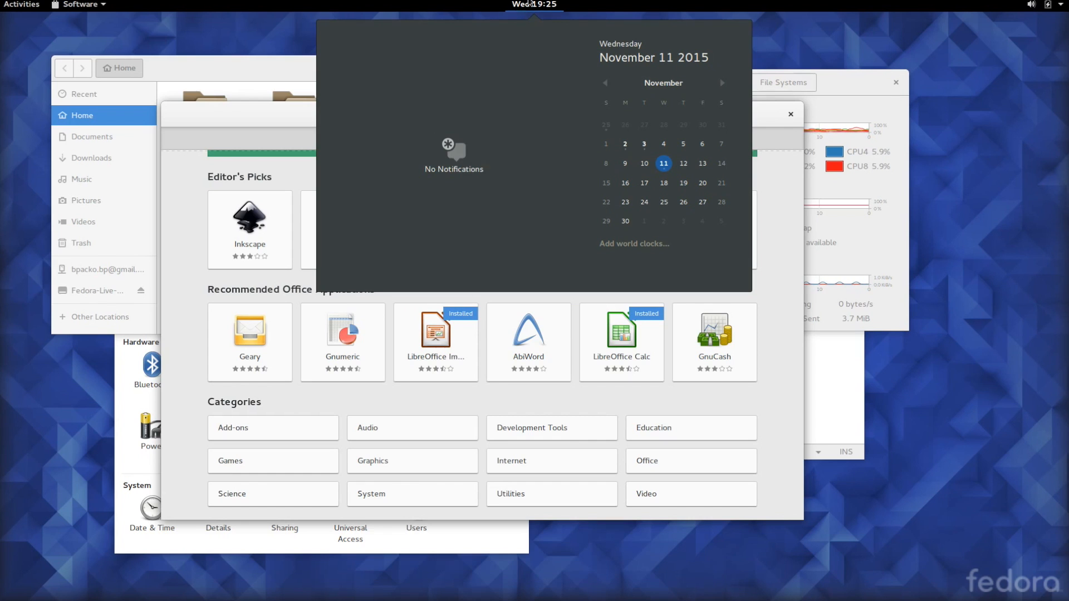
click(532, 5)
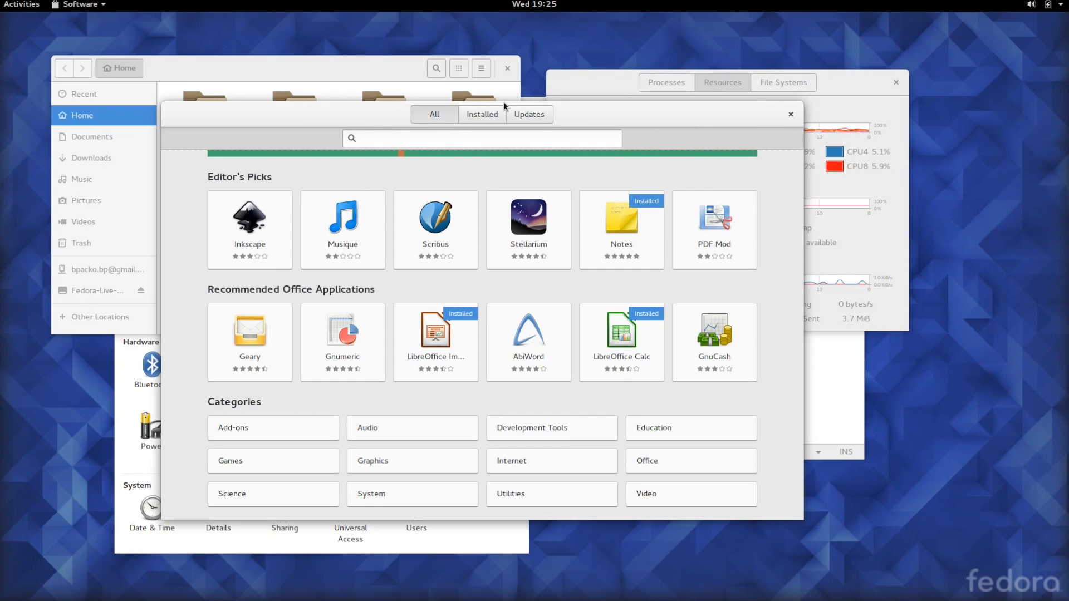
mouse_move(549, 182)
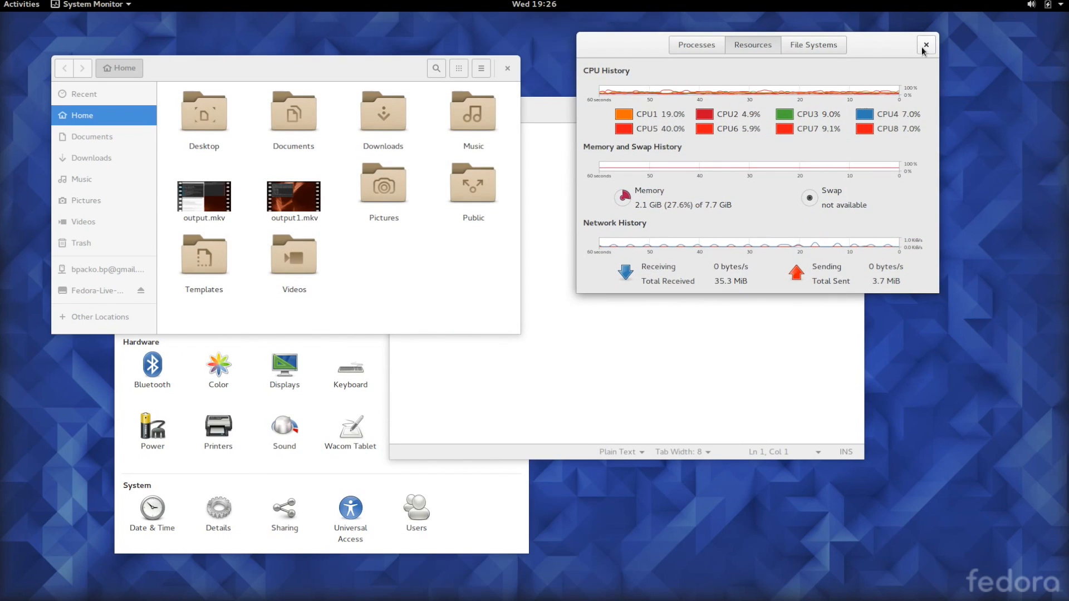
Step: Close the System Monitor, Files and Settings windows to leave the desktop empty
click(925, 45)
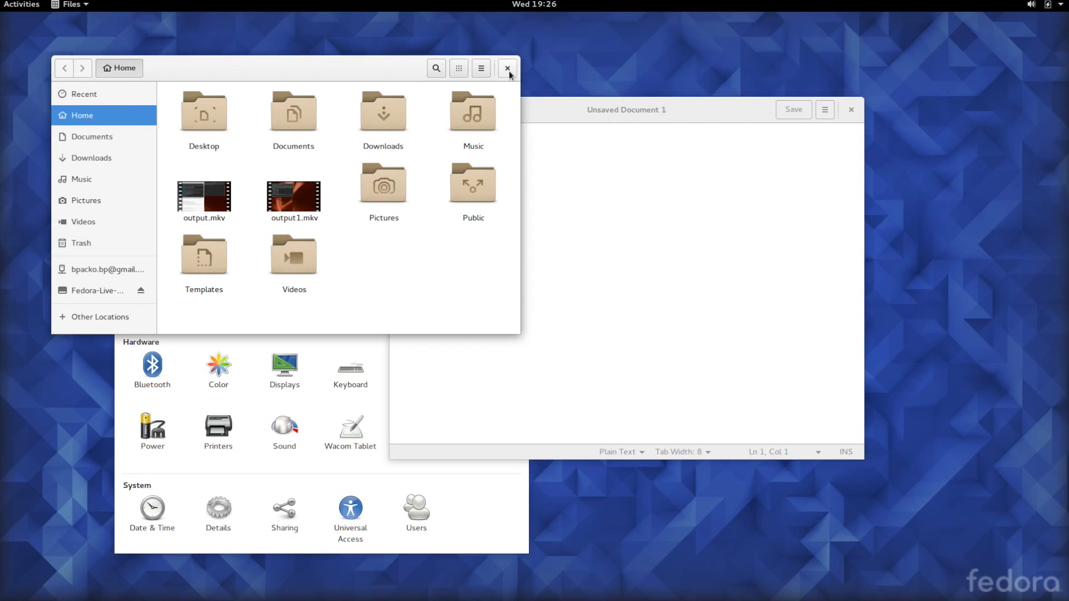
click(508, 68)
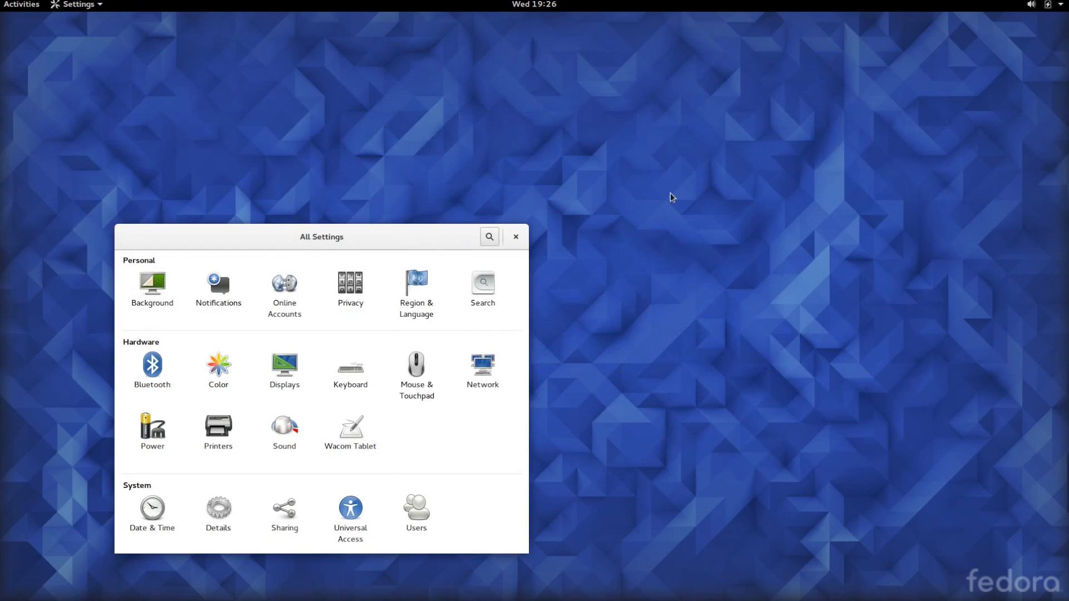
click(516, 236)
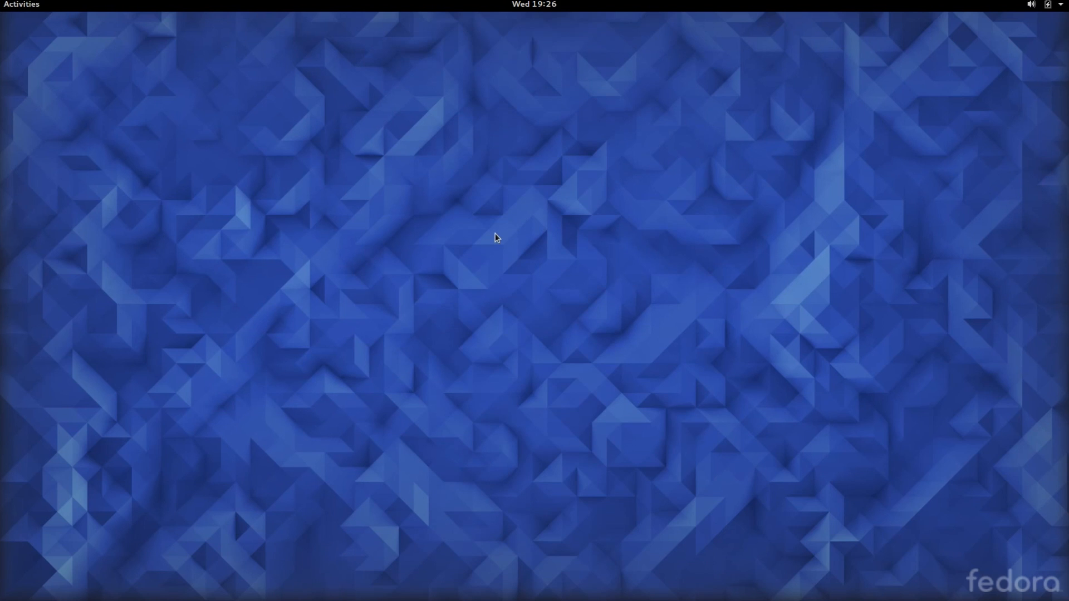
click(534, 4)
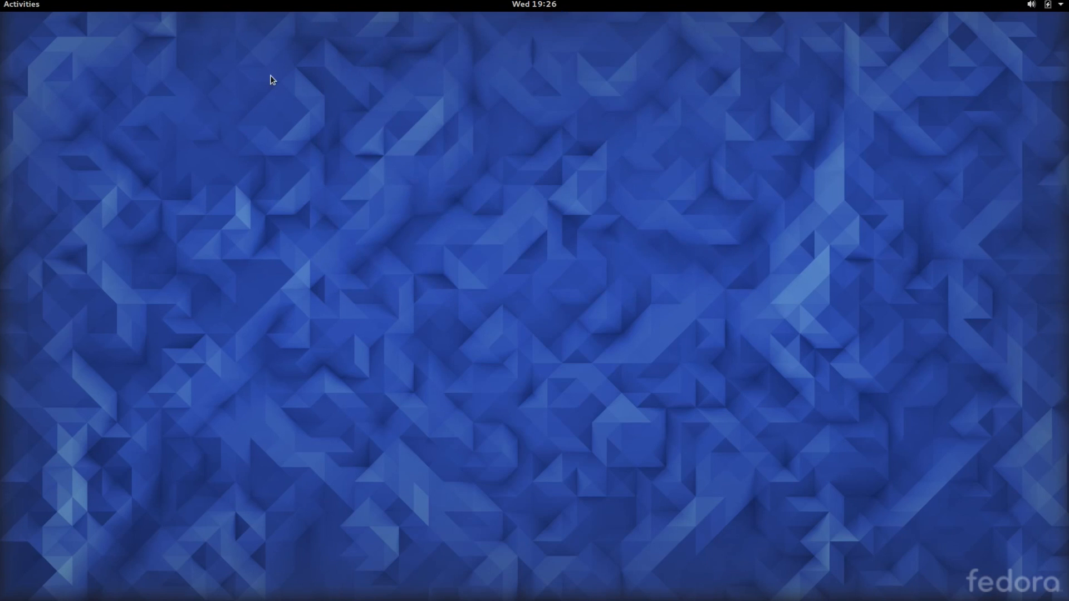
click(533, 4)
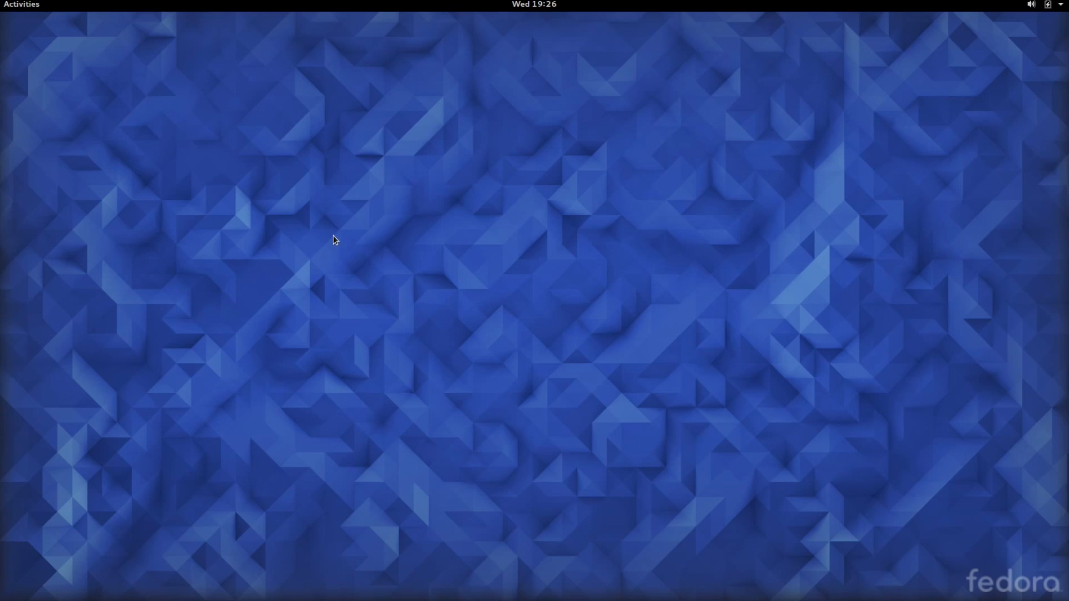
click(22, 4)
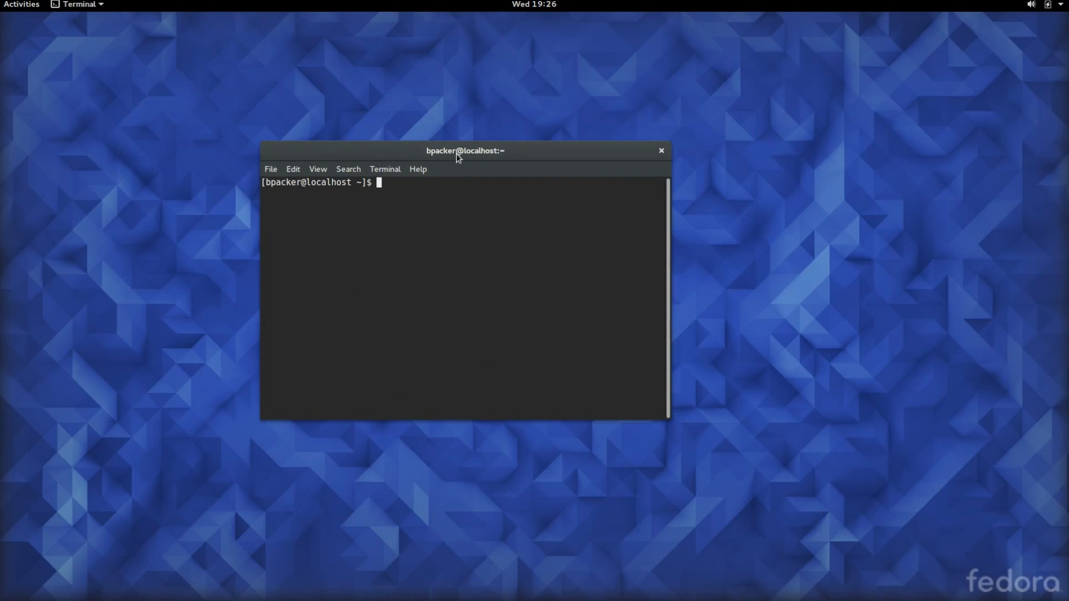
mouse_move(685, 155)
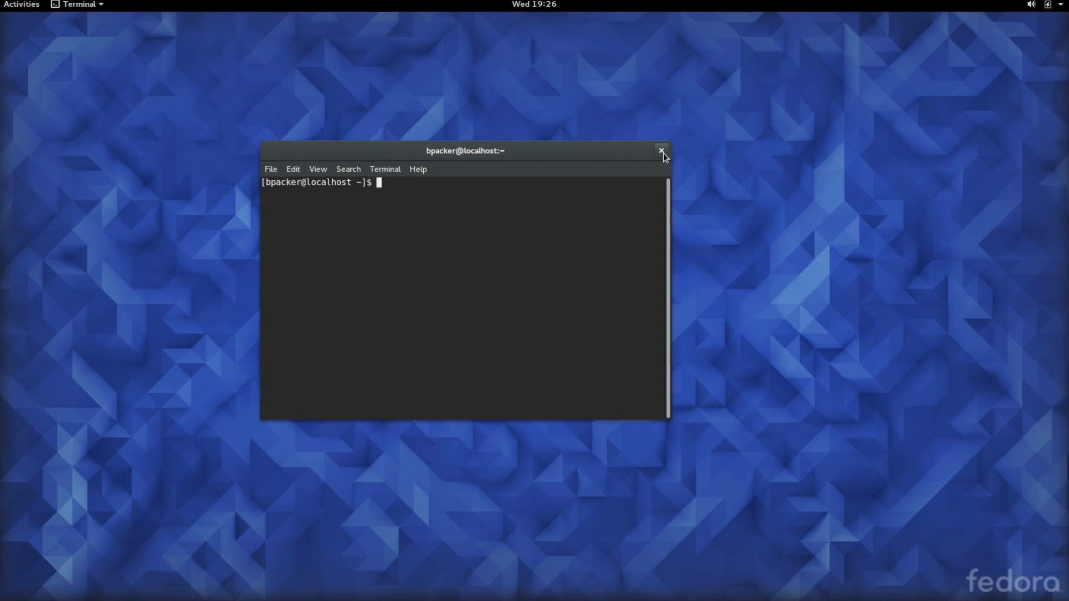
Step: Close the Terminal window, leaving the desktop empty
click(660, 151)
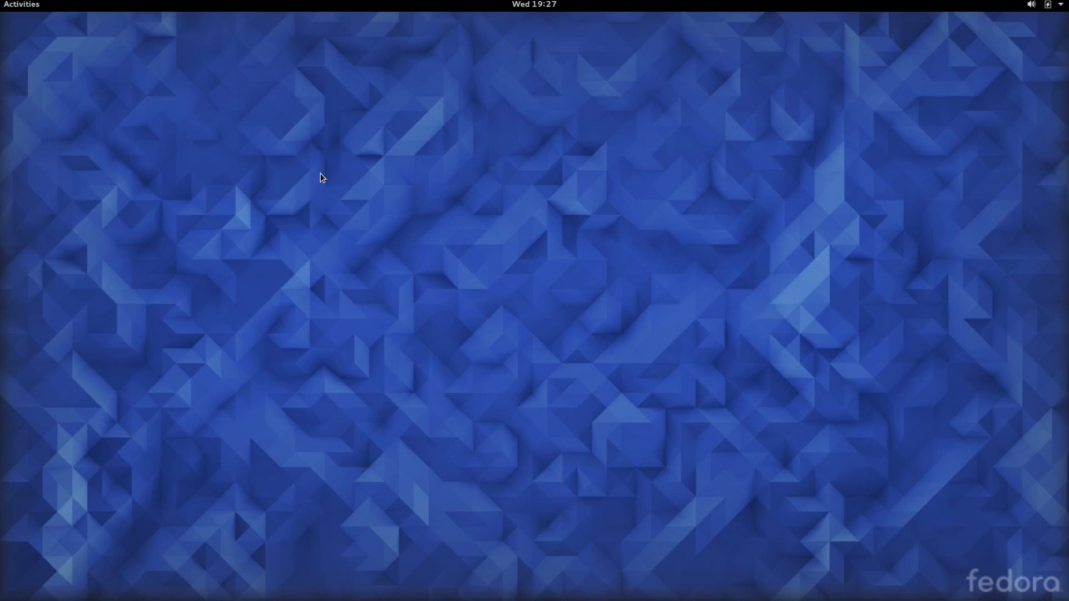
mouse_move(546, 80)
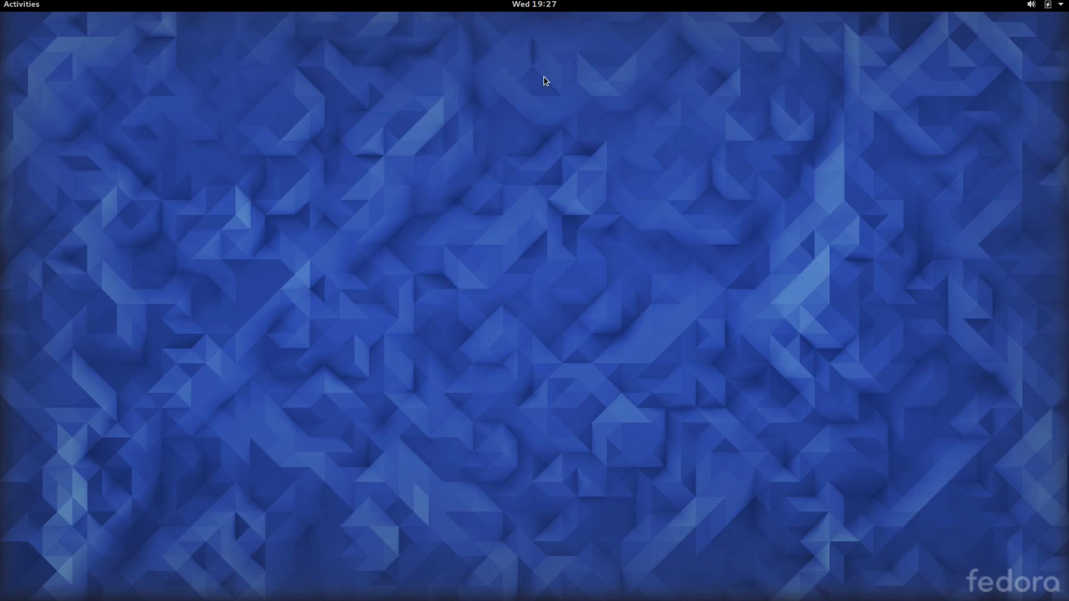
Step: Search 'fed' in Activities to launch Fedy
text(fed)
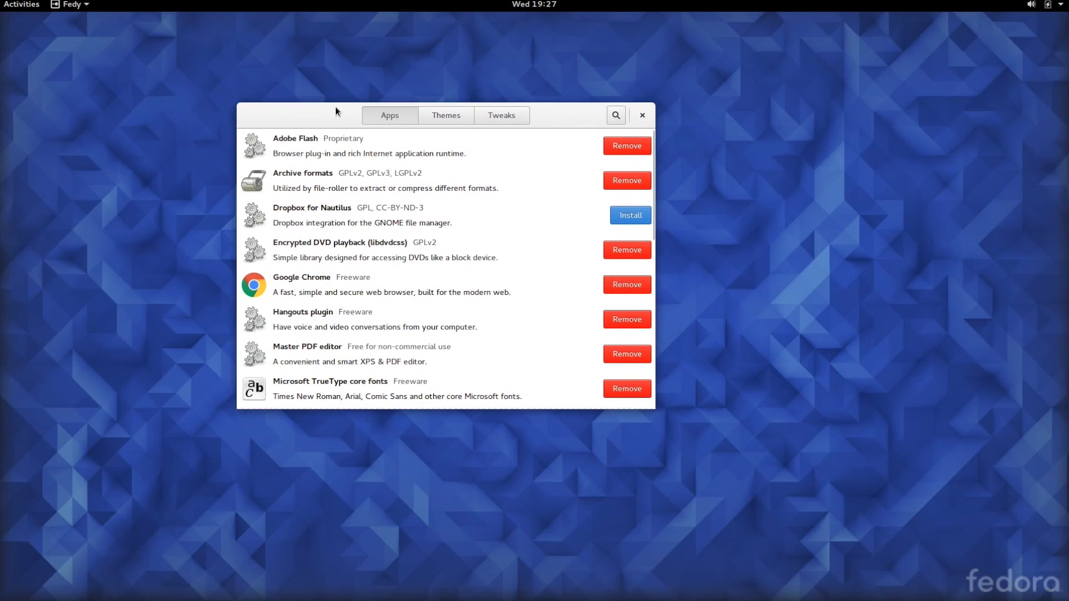
scroll(down, 3)
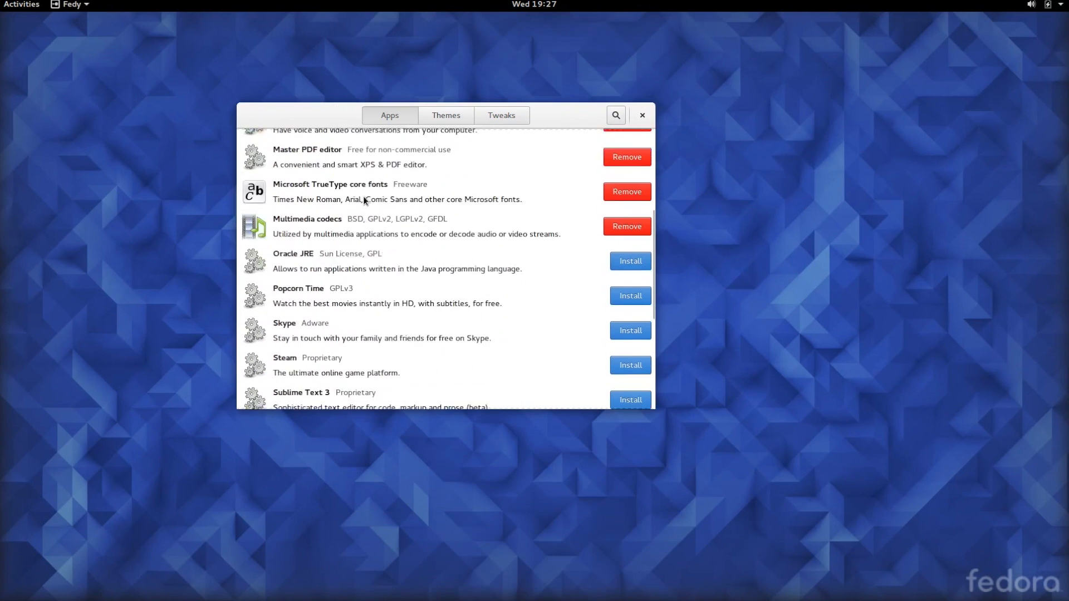
scroll(up, 3)
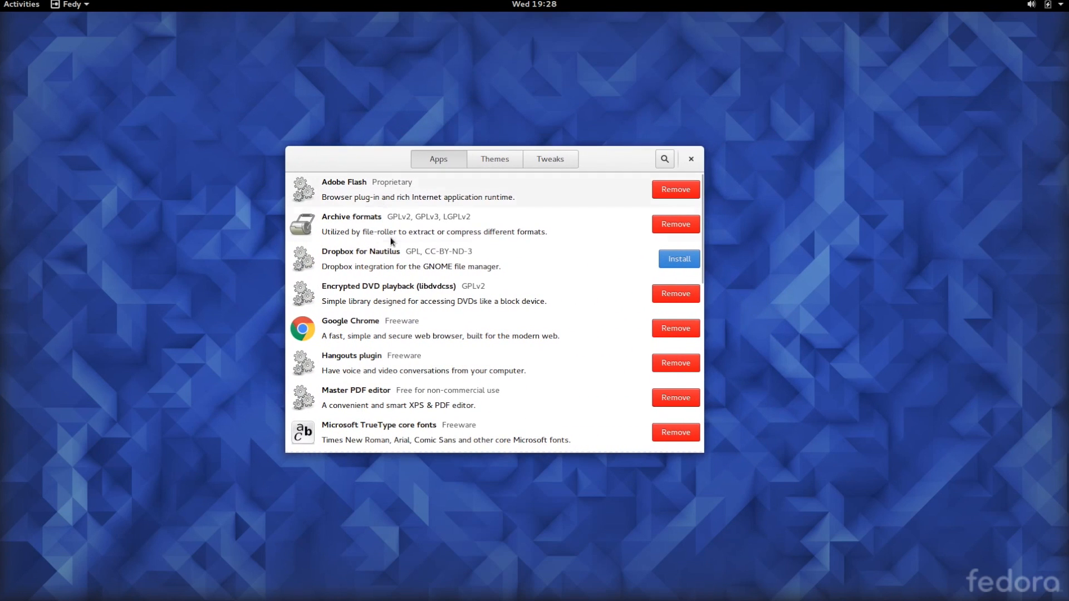
mouse_move(460, 181)
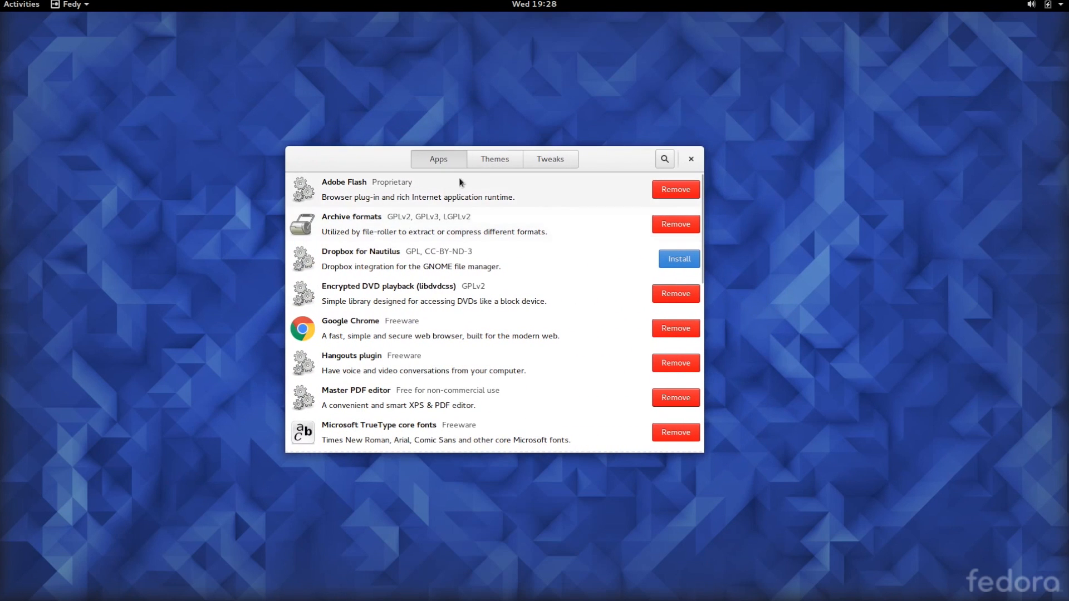
mouse_move(493, 159)
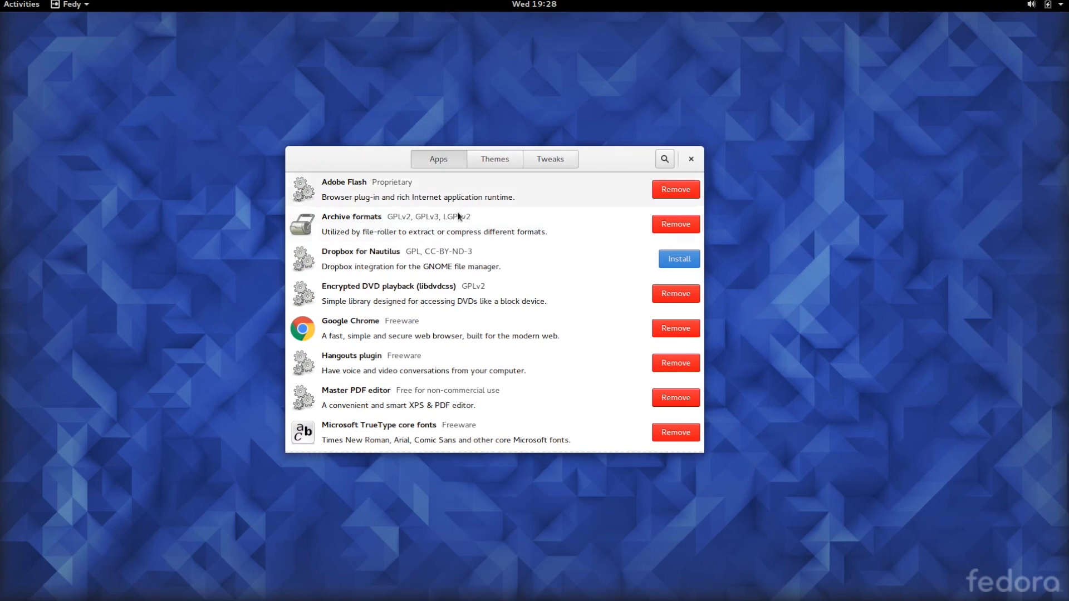
scroll(down, 3)
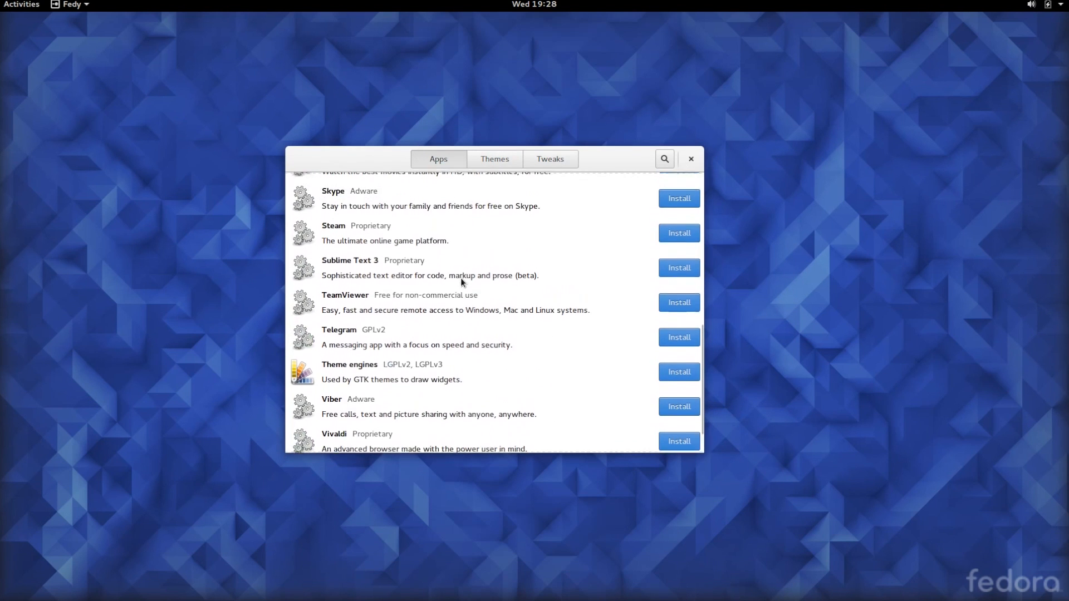
scroll(up, 3)
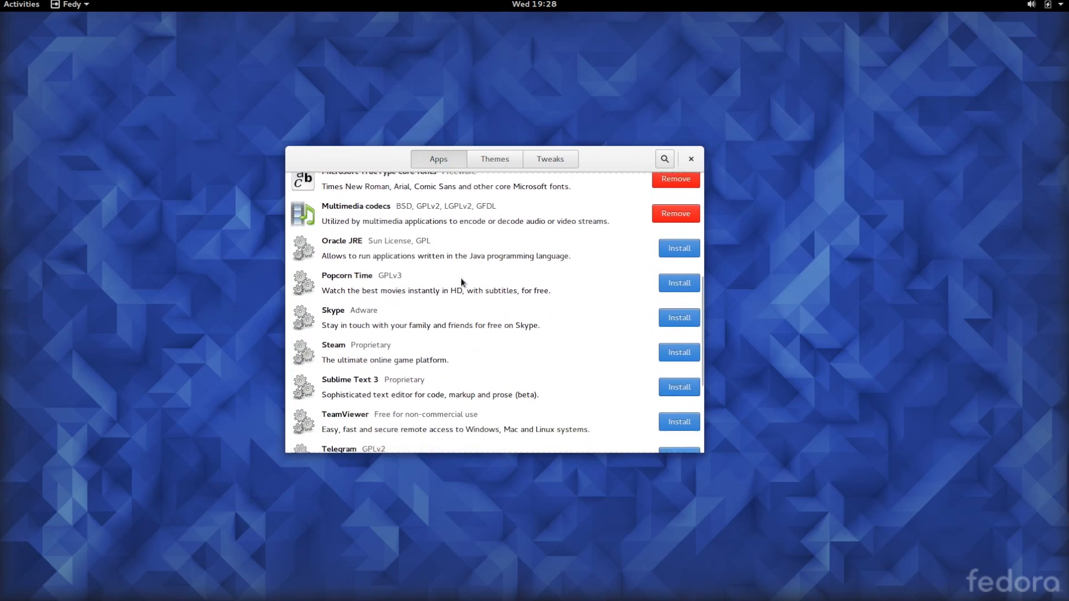
scroll(down, 3)
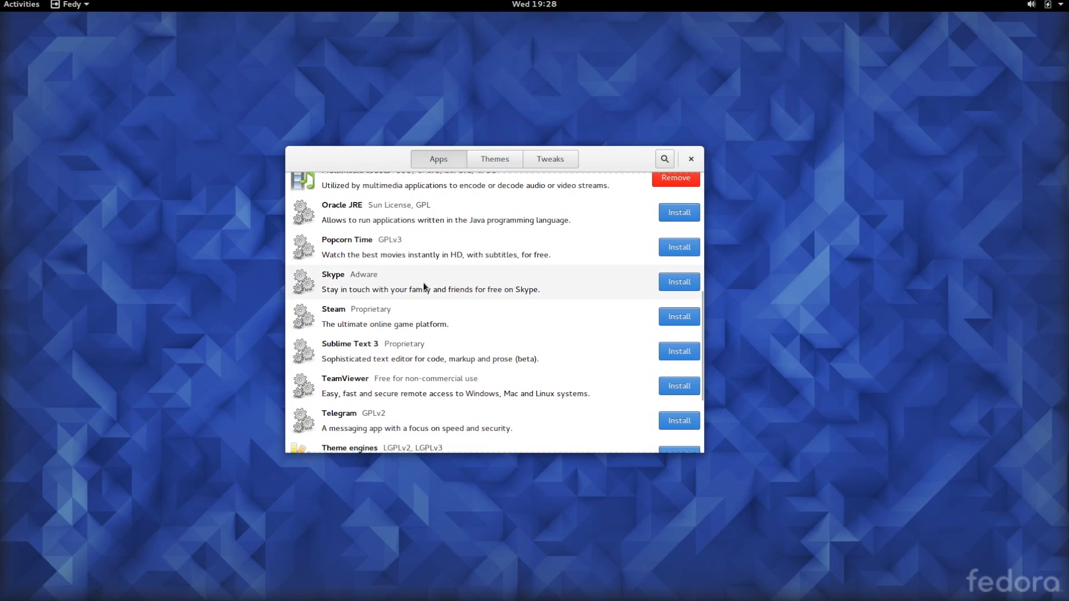
scroll(up, 3)
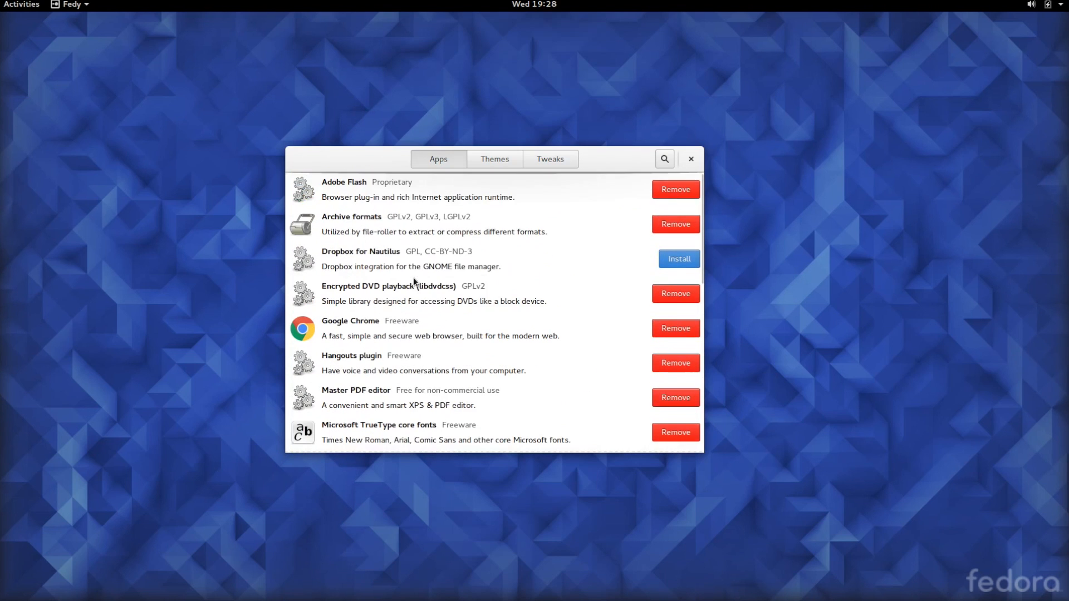
mouse_move(494, 159)
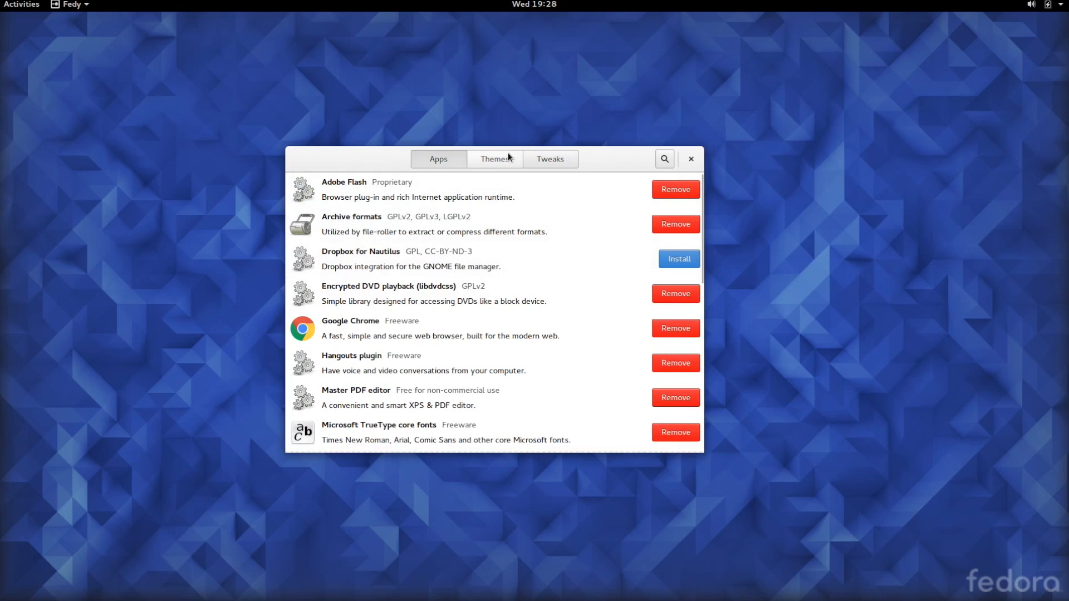
Step: View Fedy's Tweaks list, return to the Apps list, then close Fedy
click(549, 159)
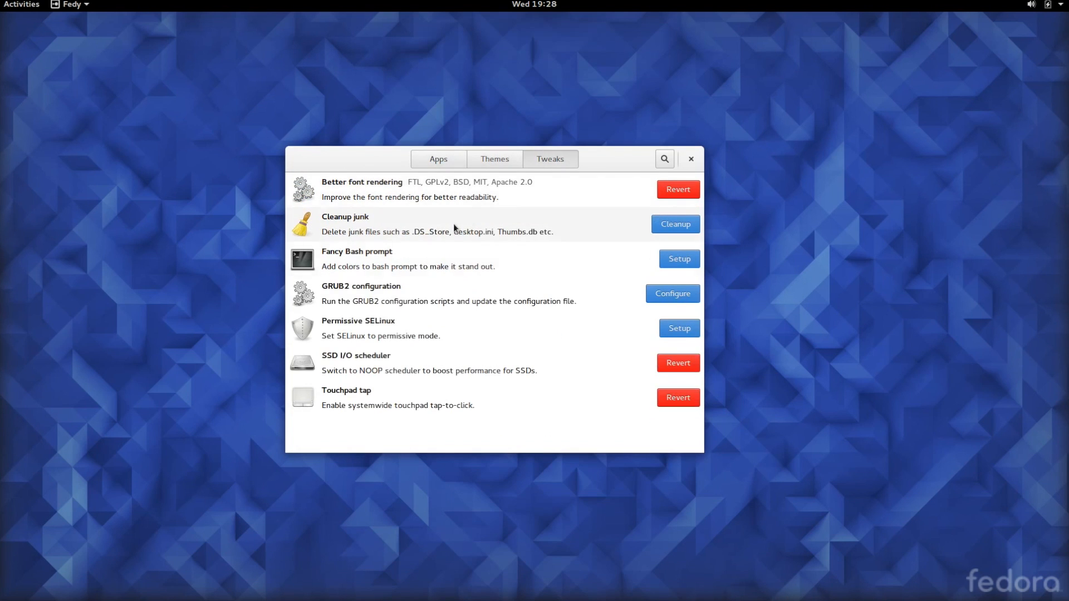
mouse_move(514, 299)
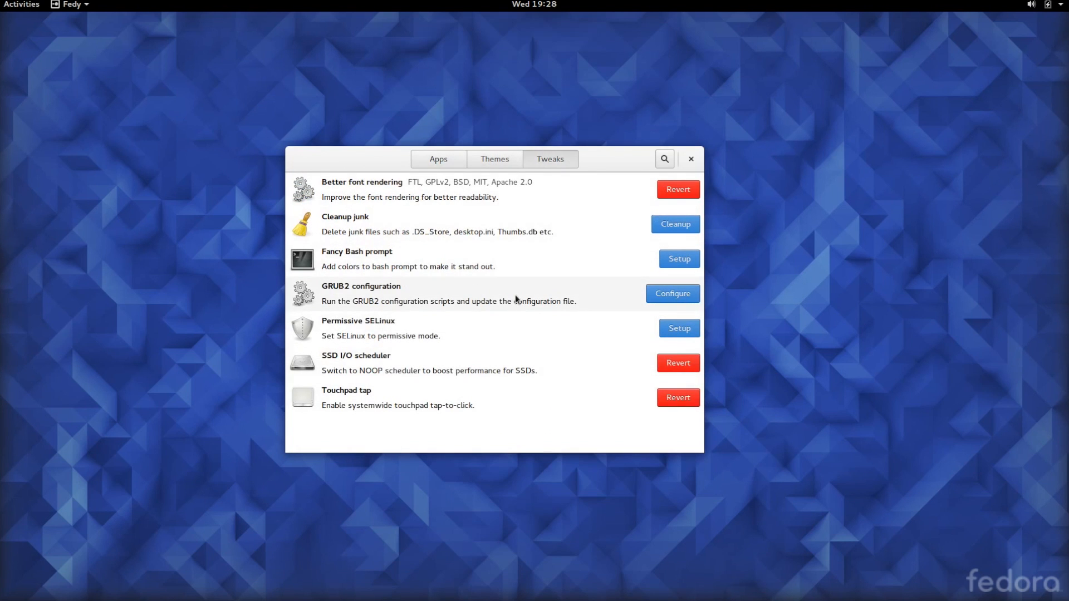
mouse_move(439, 159)
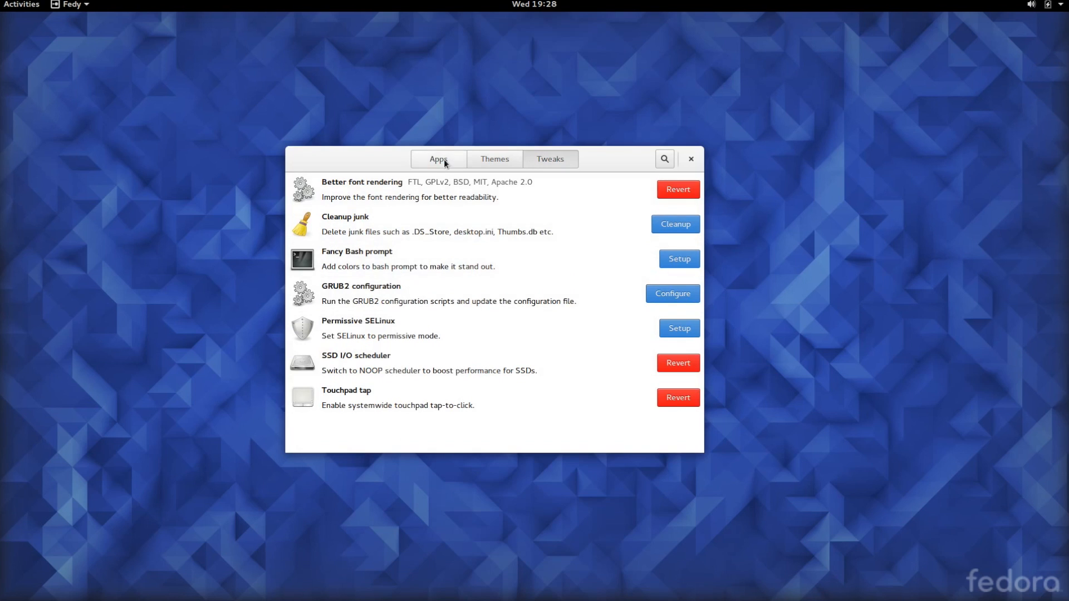
click(439, 159)
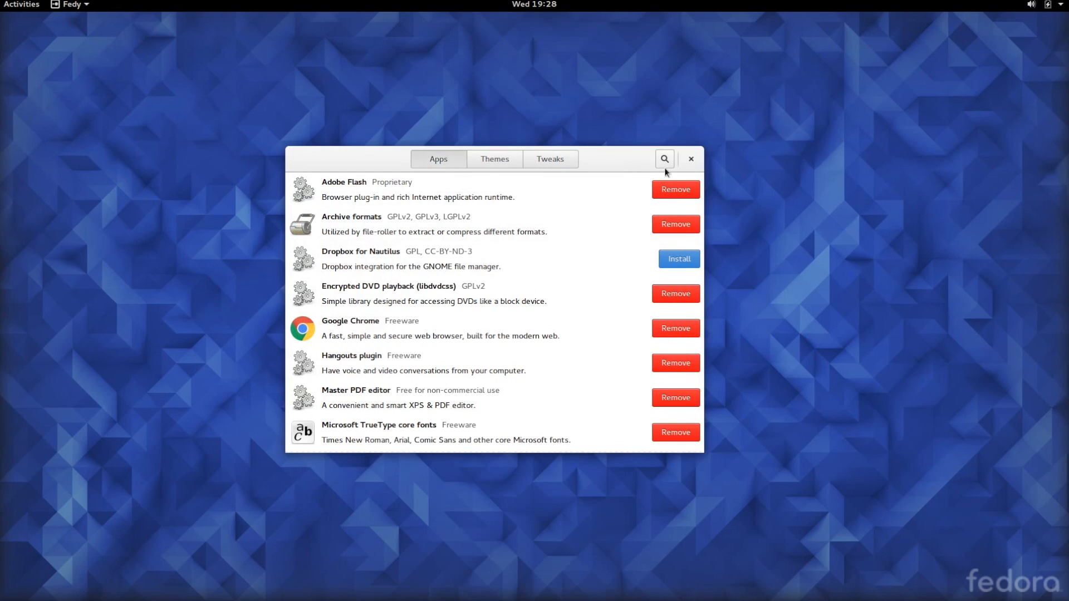
mouse_move(685, 166)
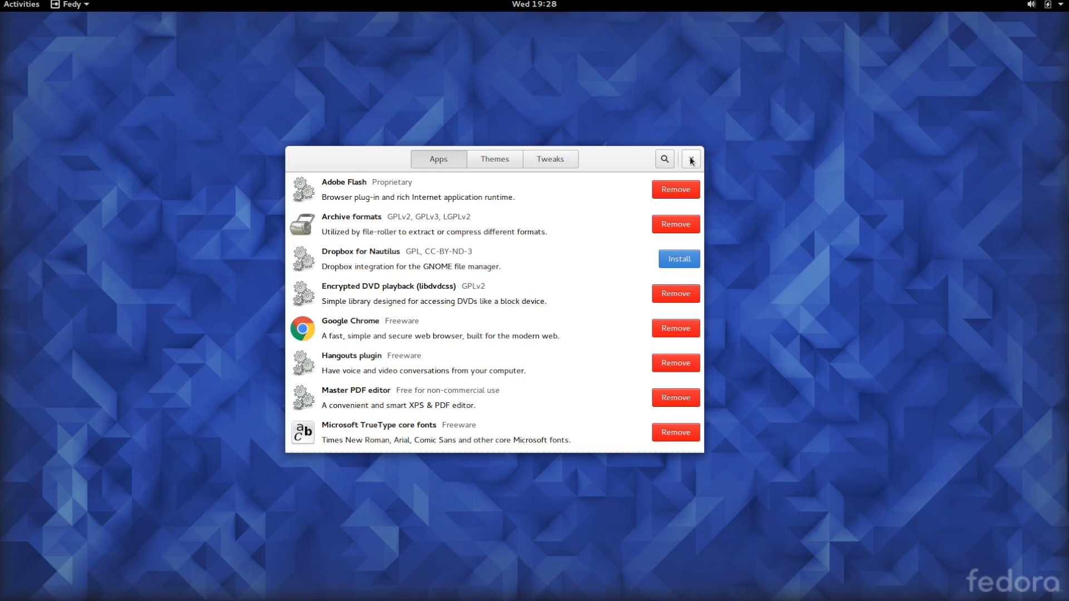
click(691, 160)
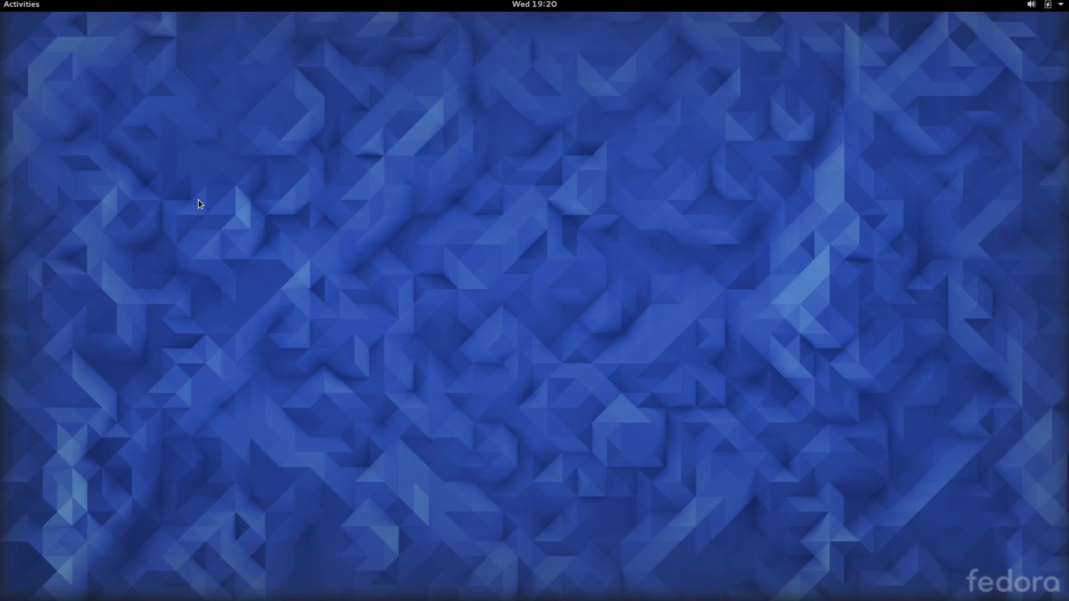
mouse_move(233, 78)
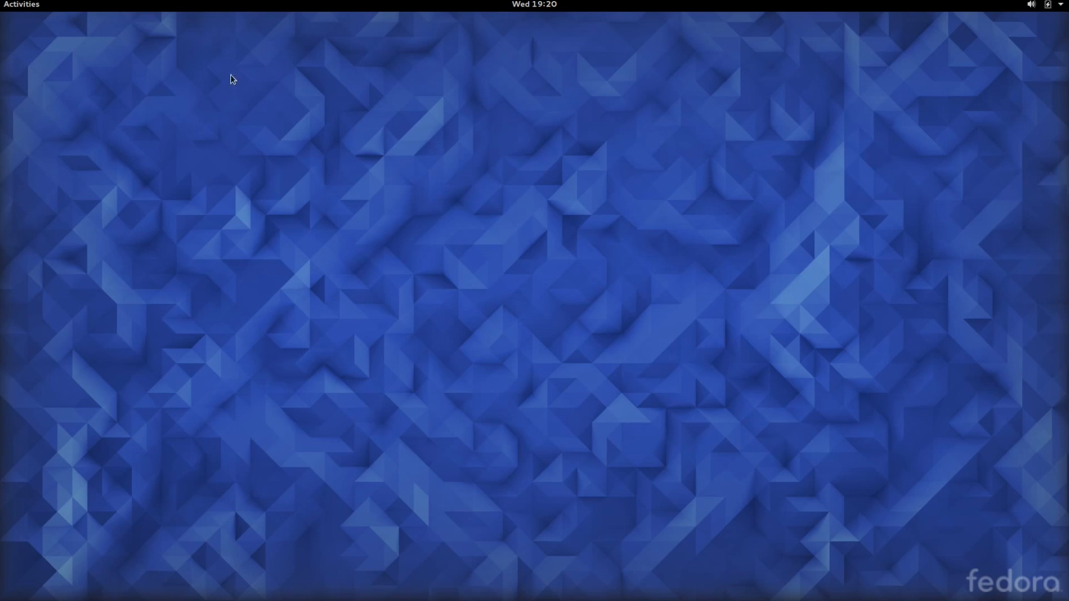
Step: Show the notifications/calendar panel, then the system status menu, and dismiss it
click(533, 4)
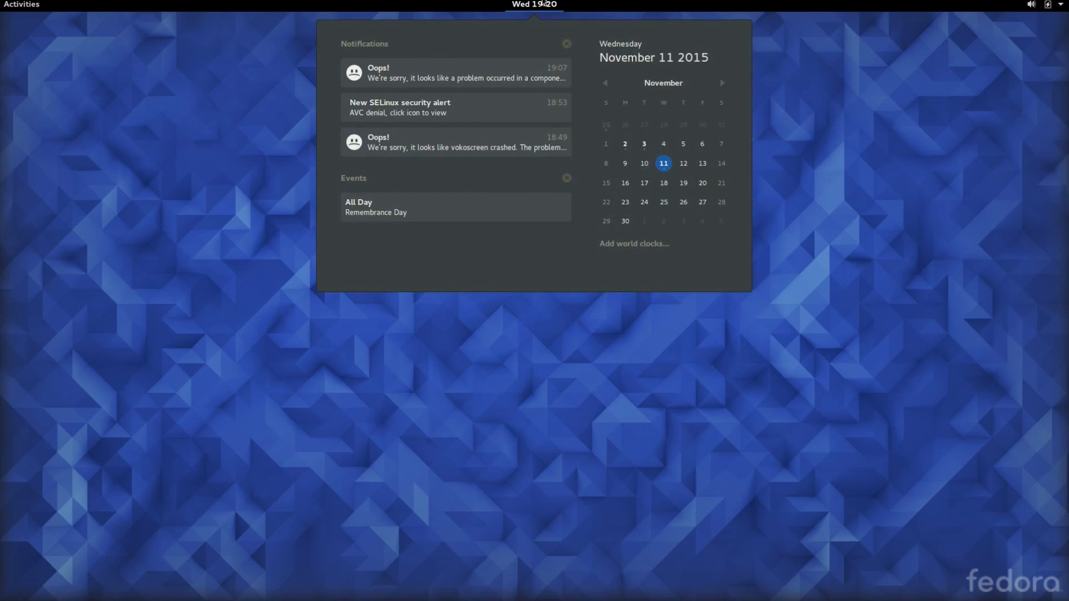
click(1033, 5)
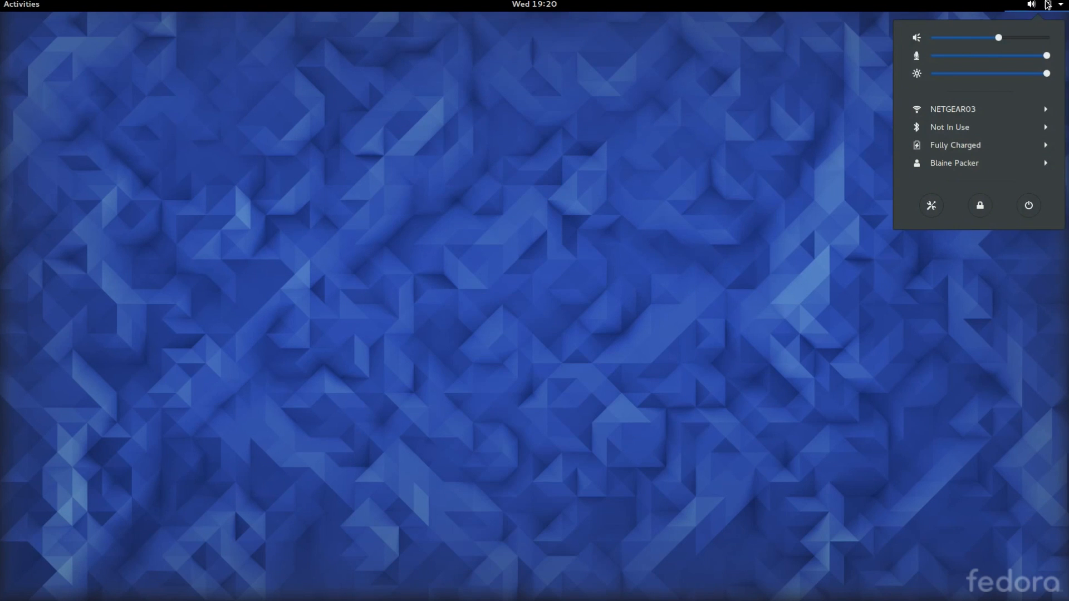
click(533, 5)
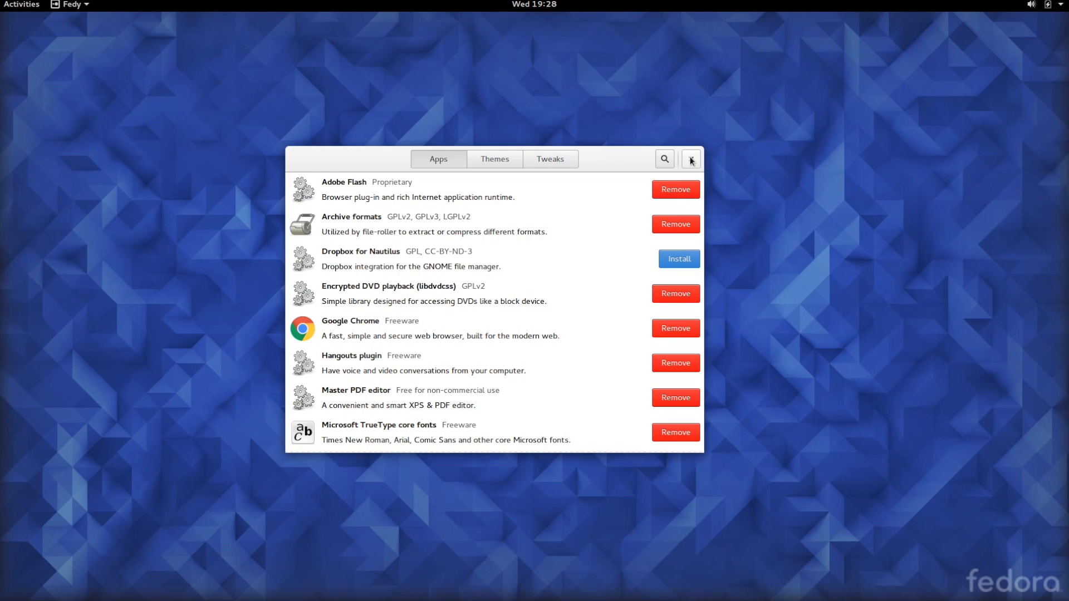
Step: Close Fedy and return to the empty desktop via the Activities corner
click(691, 159)
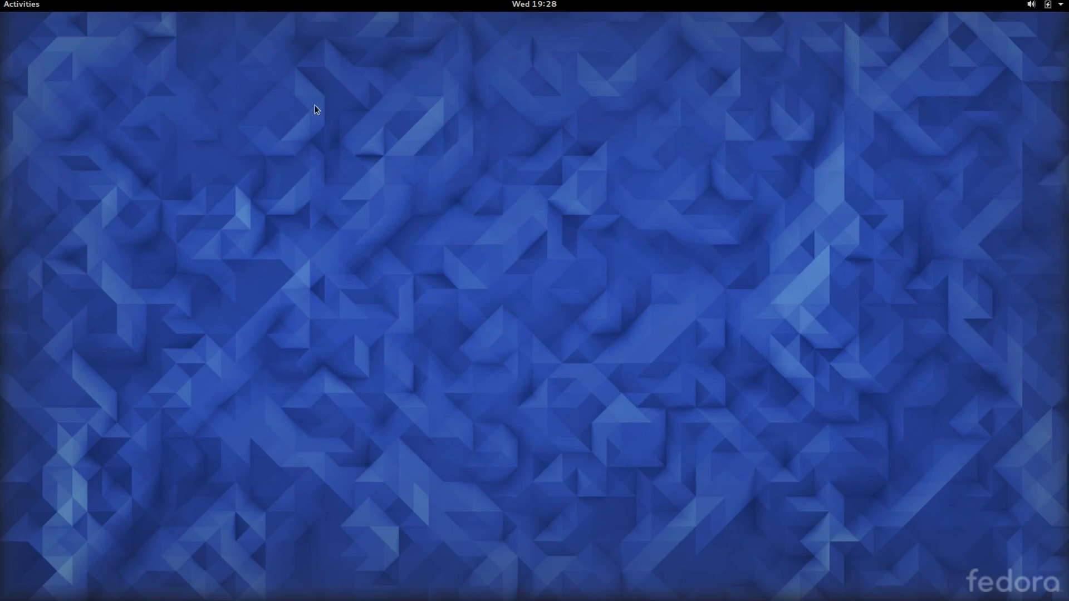
click(21, 4)
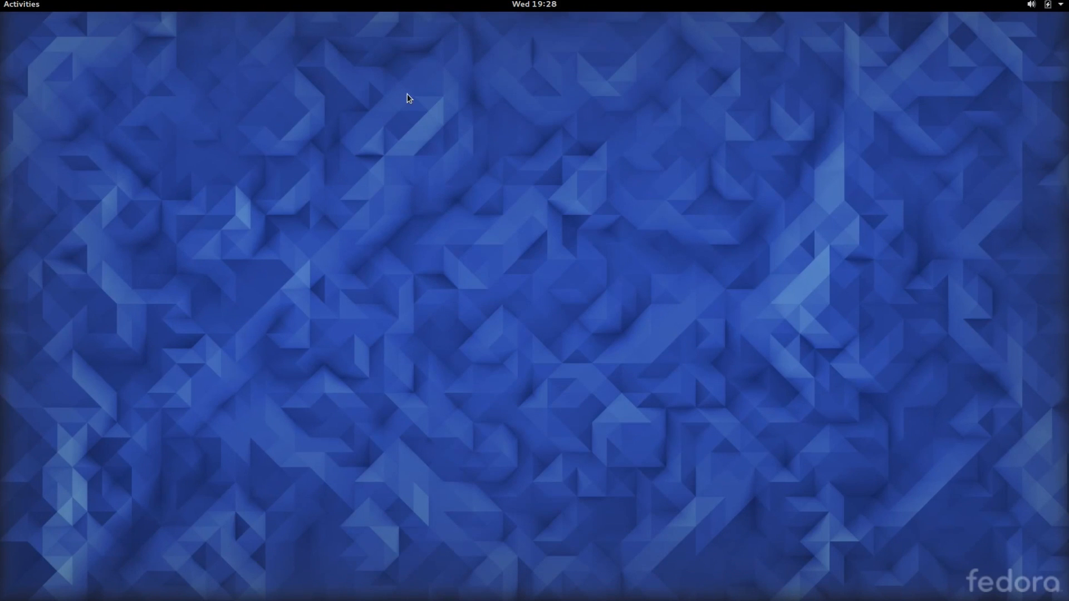
mouse_move(460, 89)
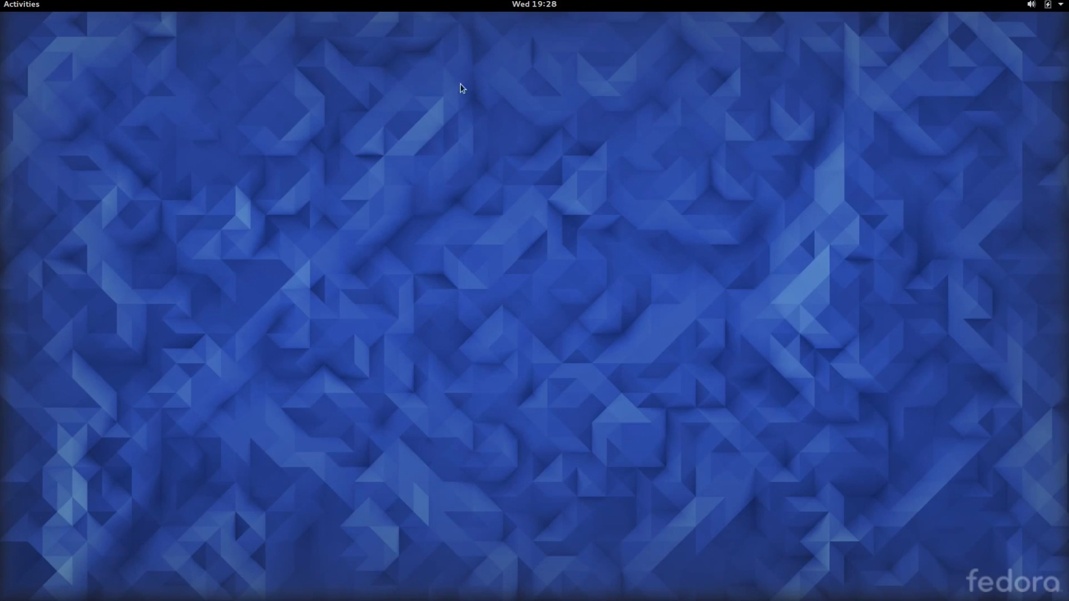